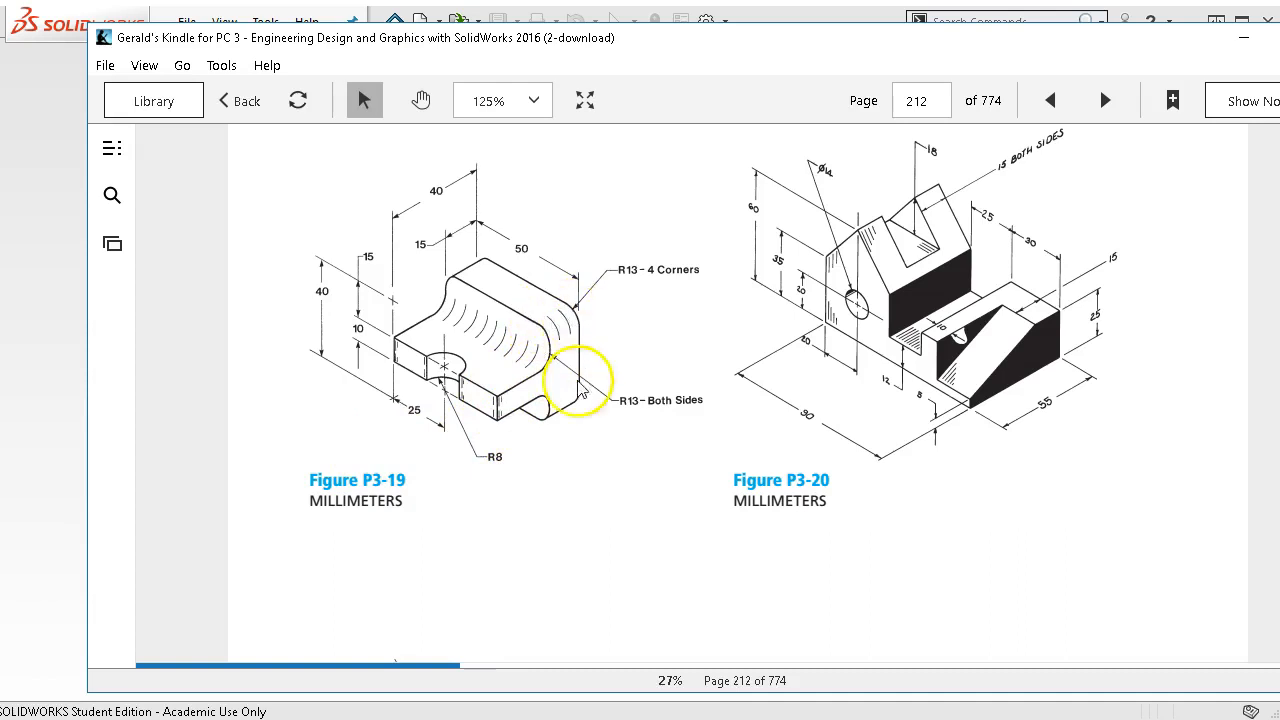
mouse_move(540, 395)
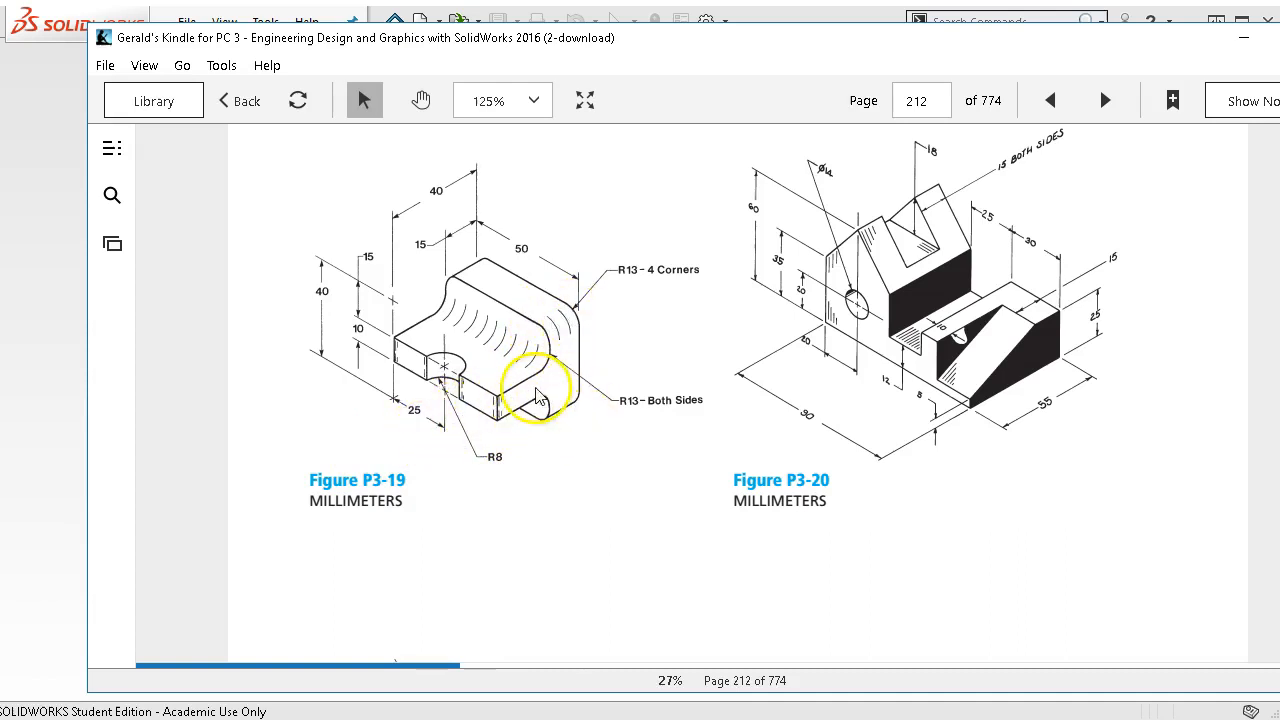
mouse_move(680, 65)
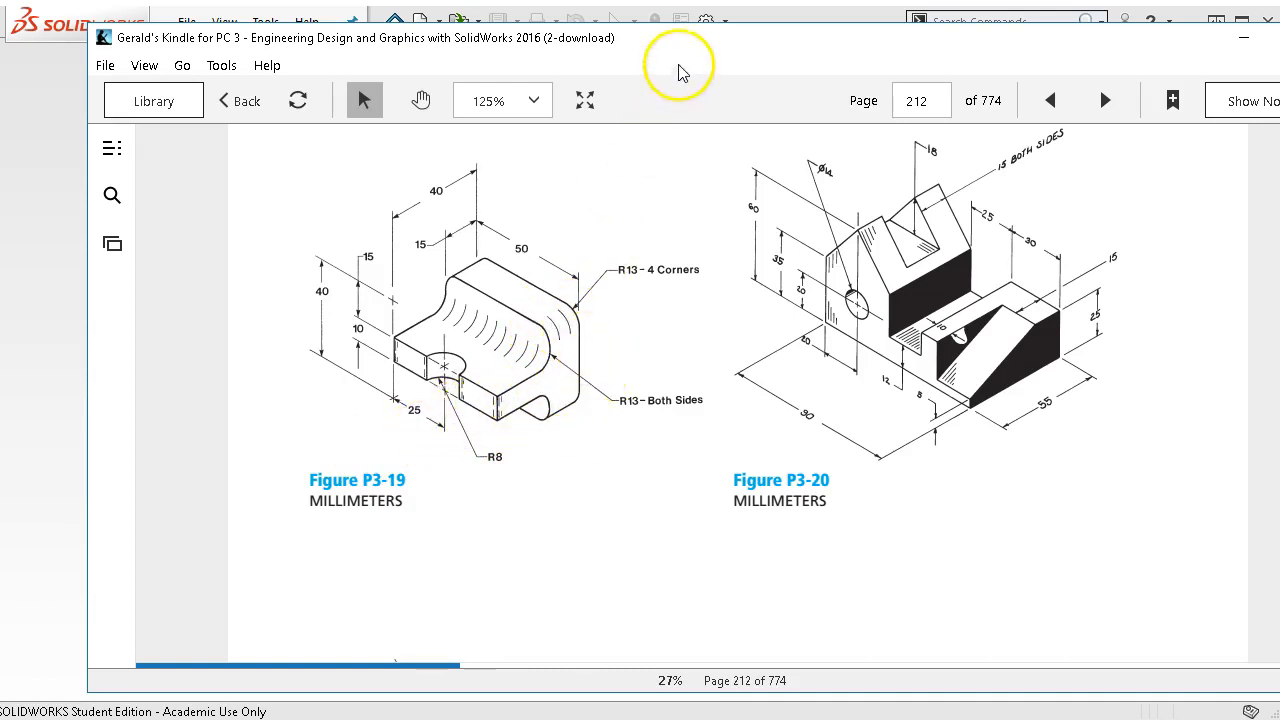
mouse_move(470, 380)
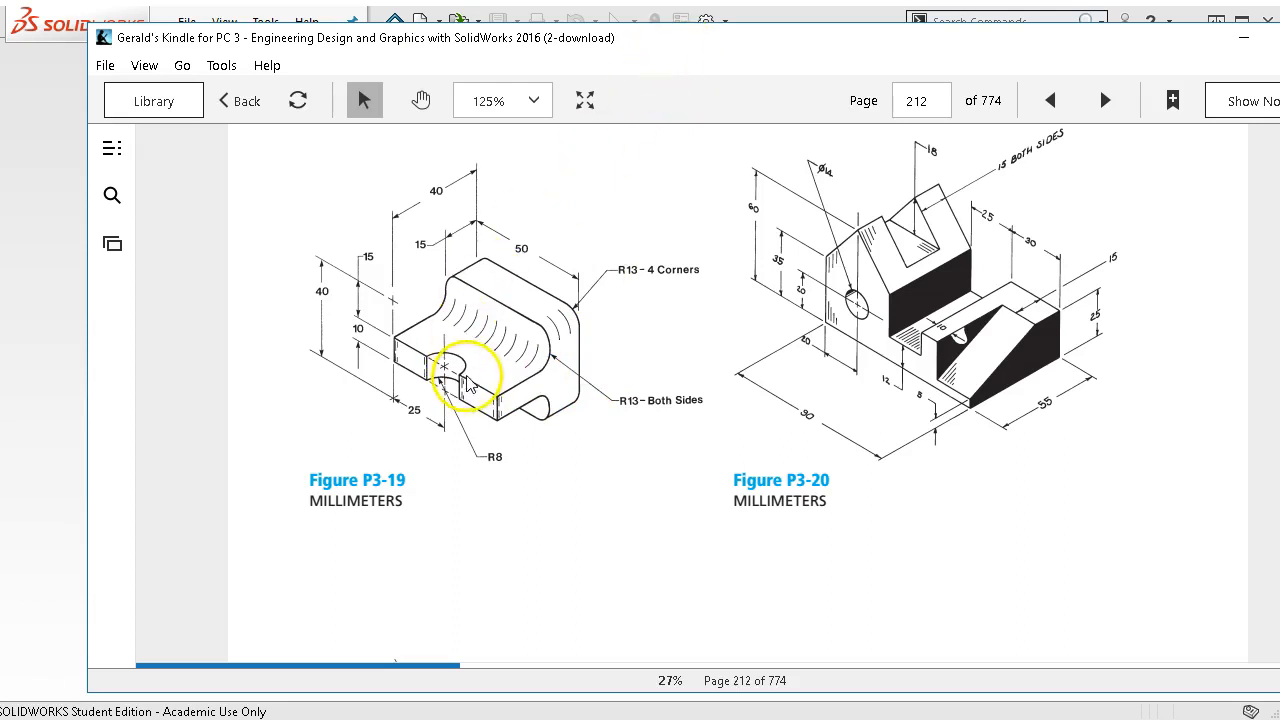
mouse_move(515, 415)
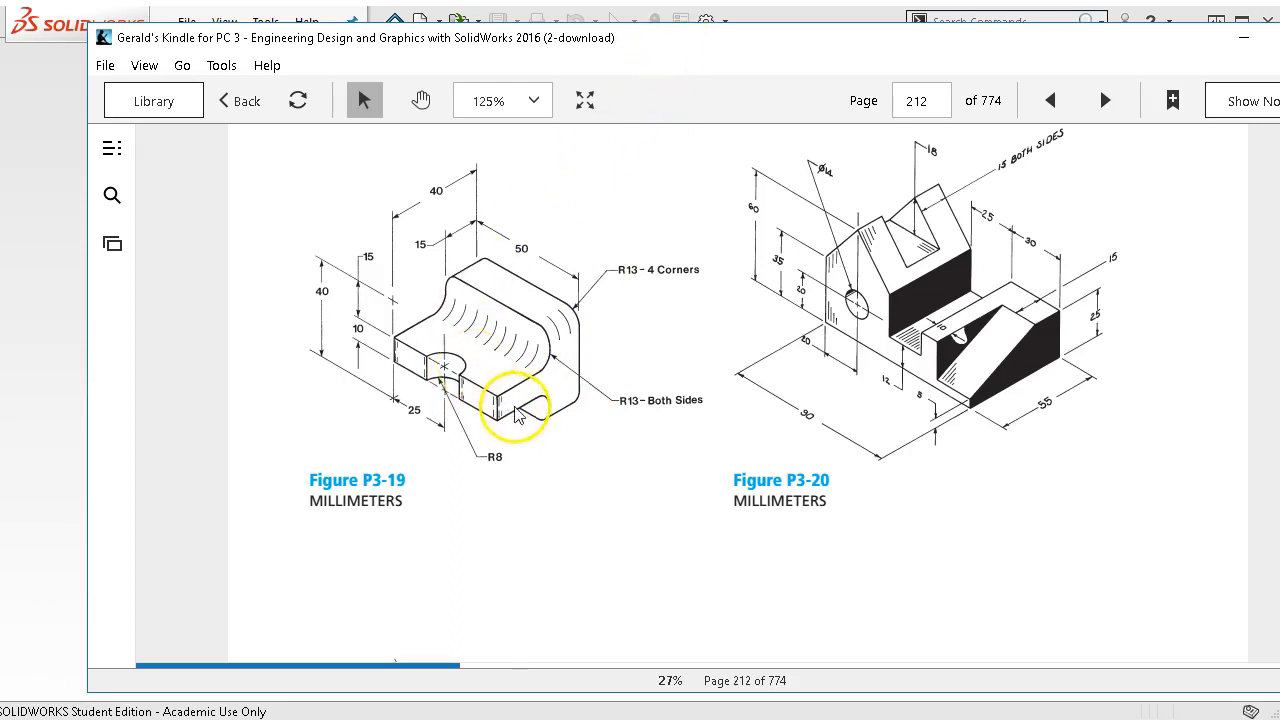
mouse_move(588, 365)
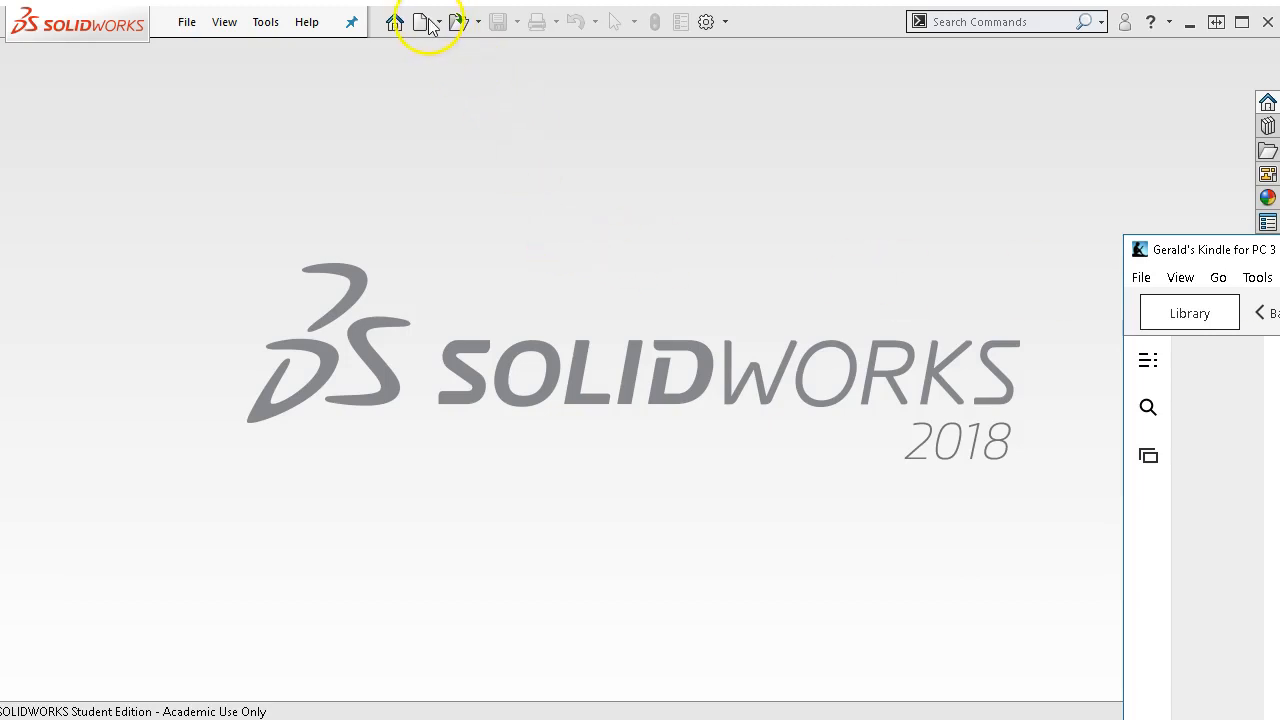
Step: Create a new part document from the millimetre part template
click(419, 21)
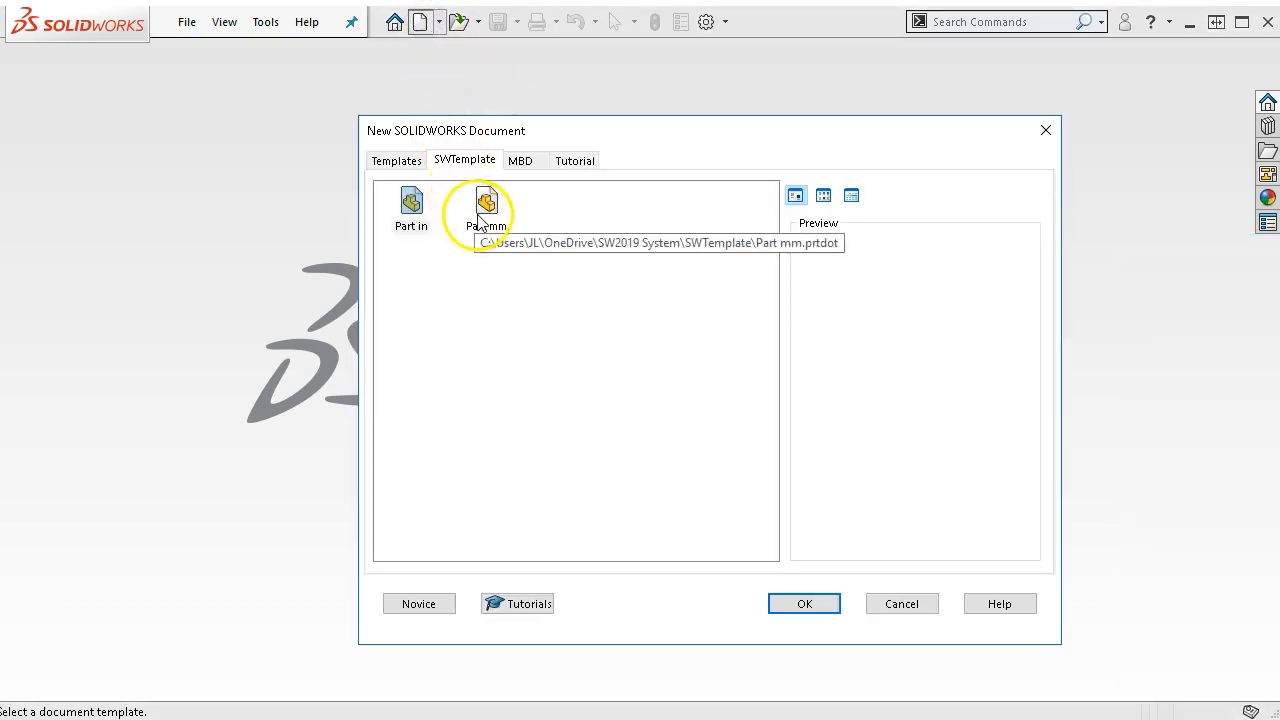
click(804, 603)
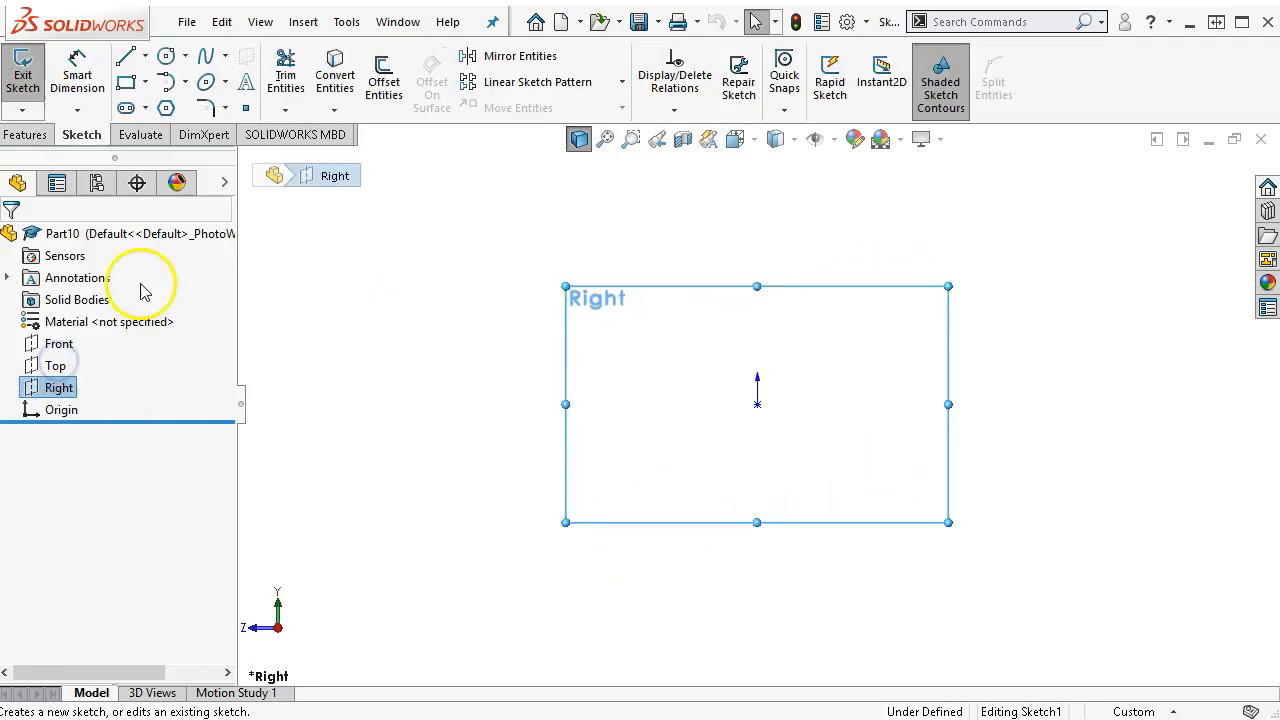
Step: Lay a horizontal centerline through the origin, then return to ordinary lines for the profile
click(145, 55)
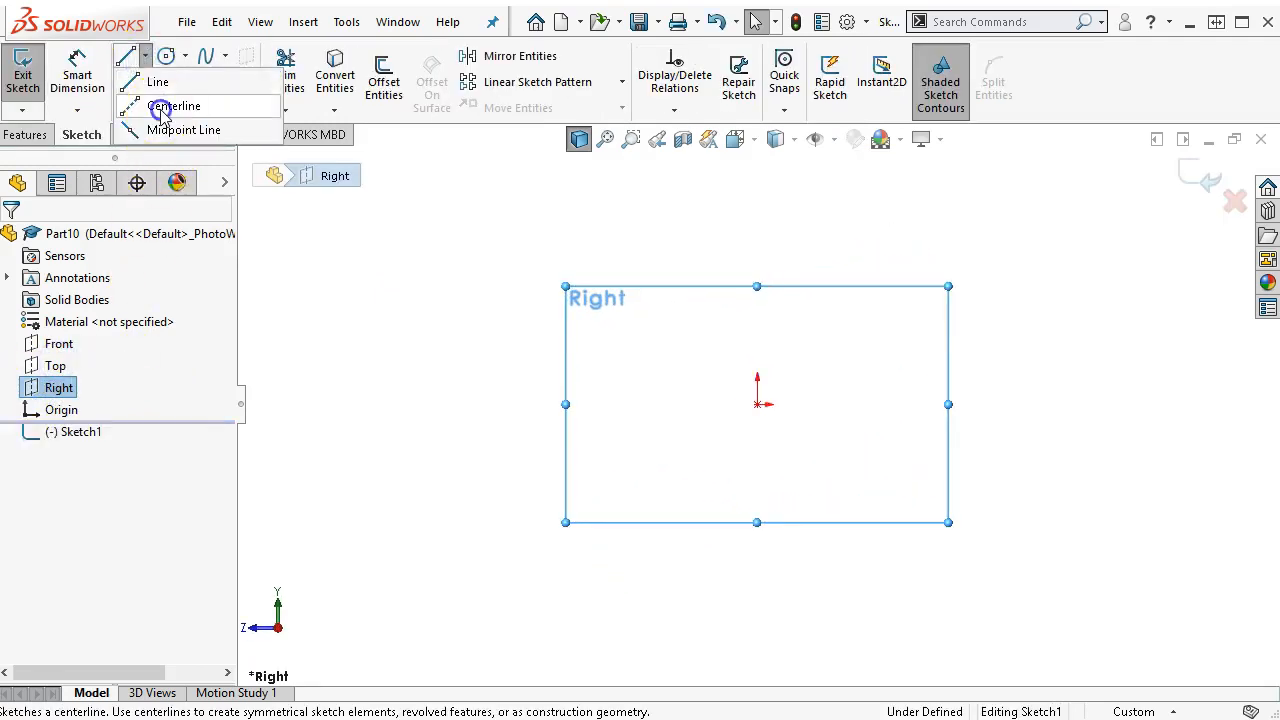
click(174, 106)
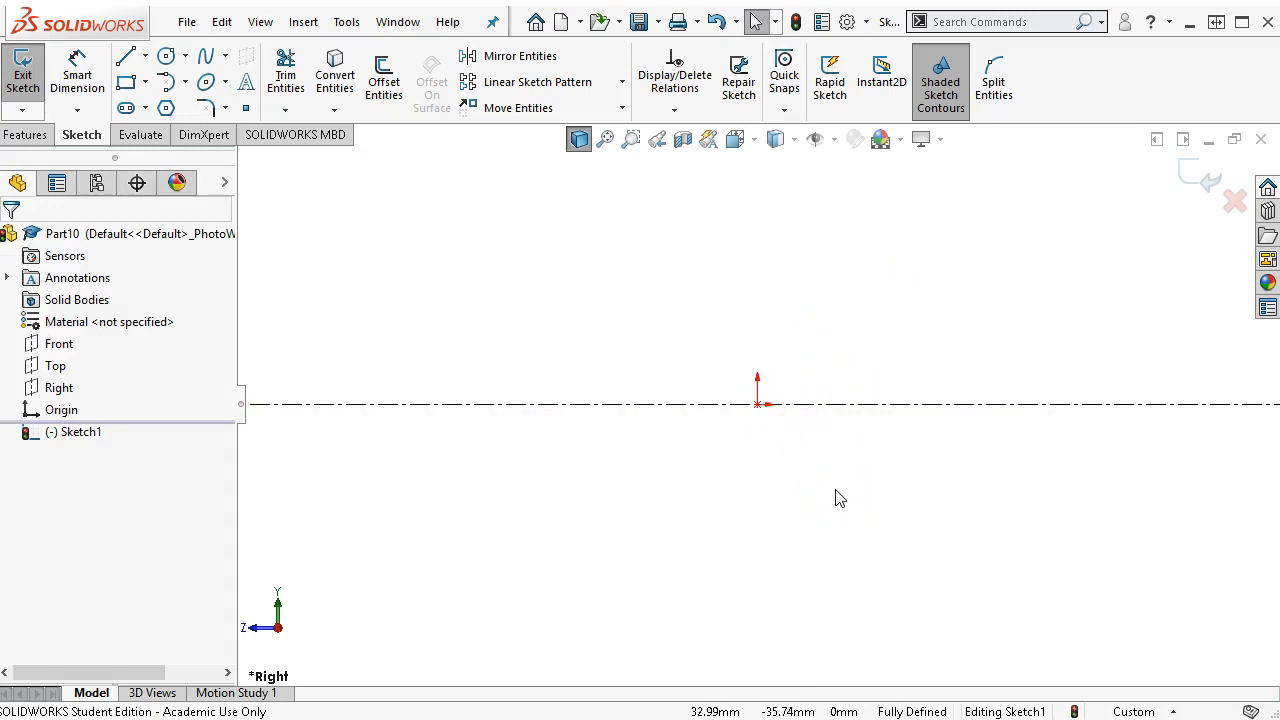
right_click(840, 498)
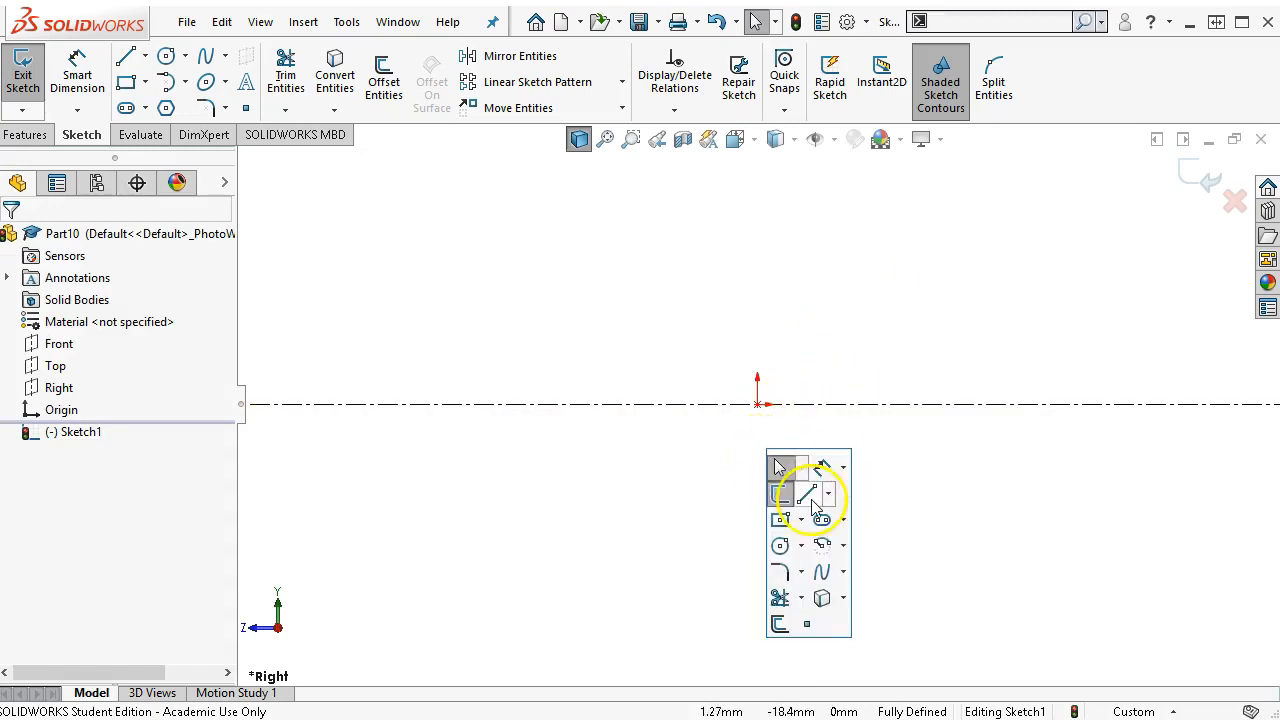
mouse_move(782, 492)
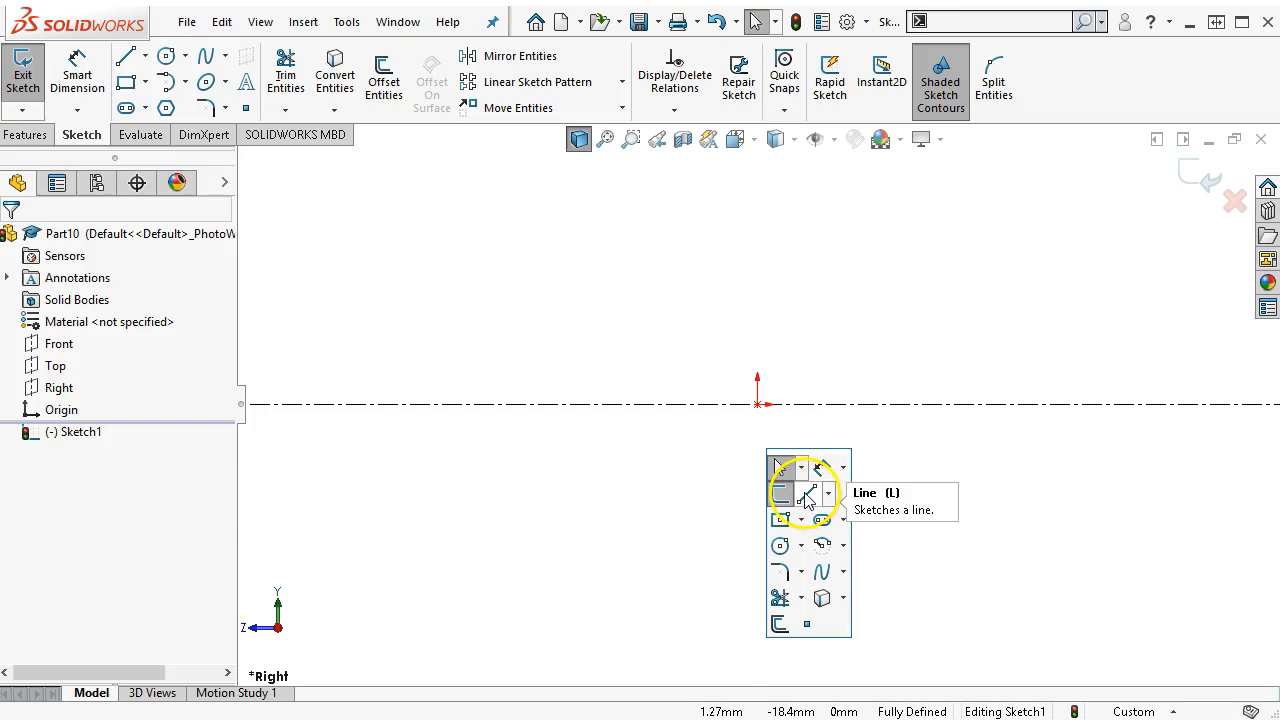
click(781, 492)
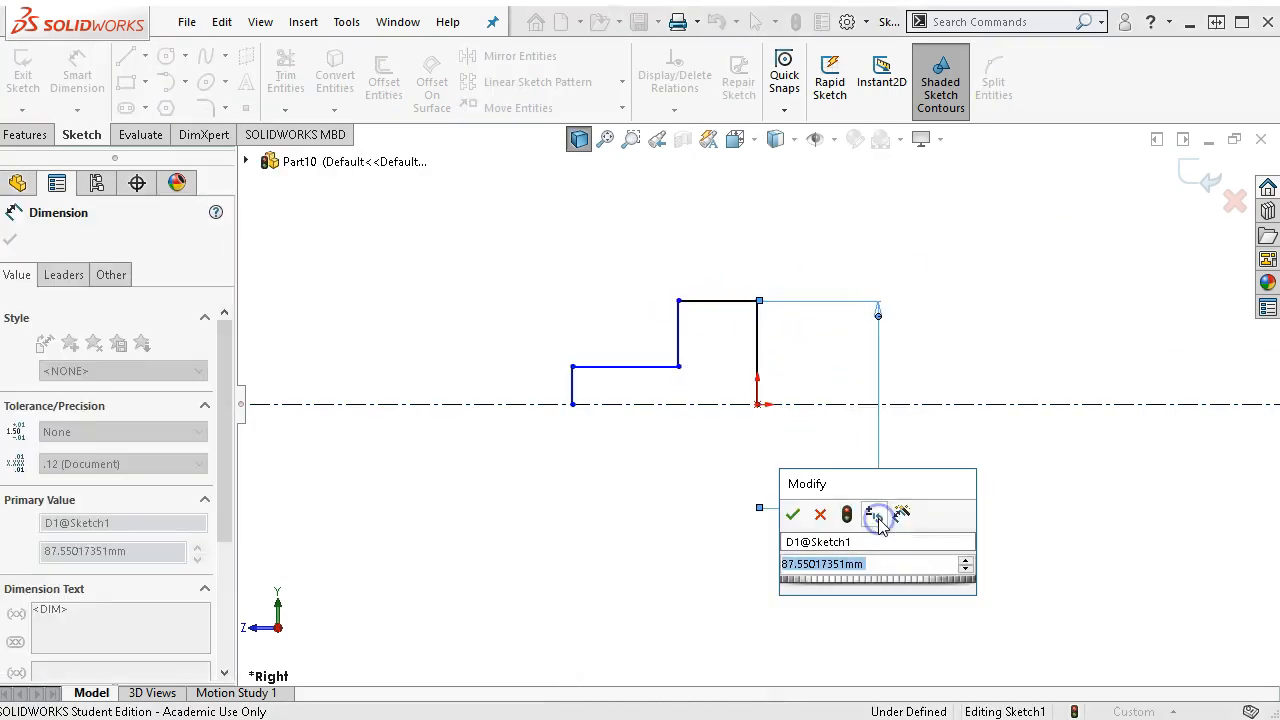
mouse_move(876, 514)
text(40)
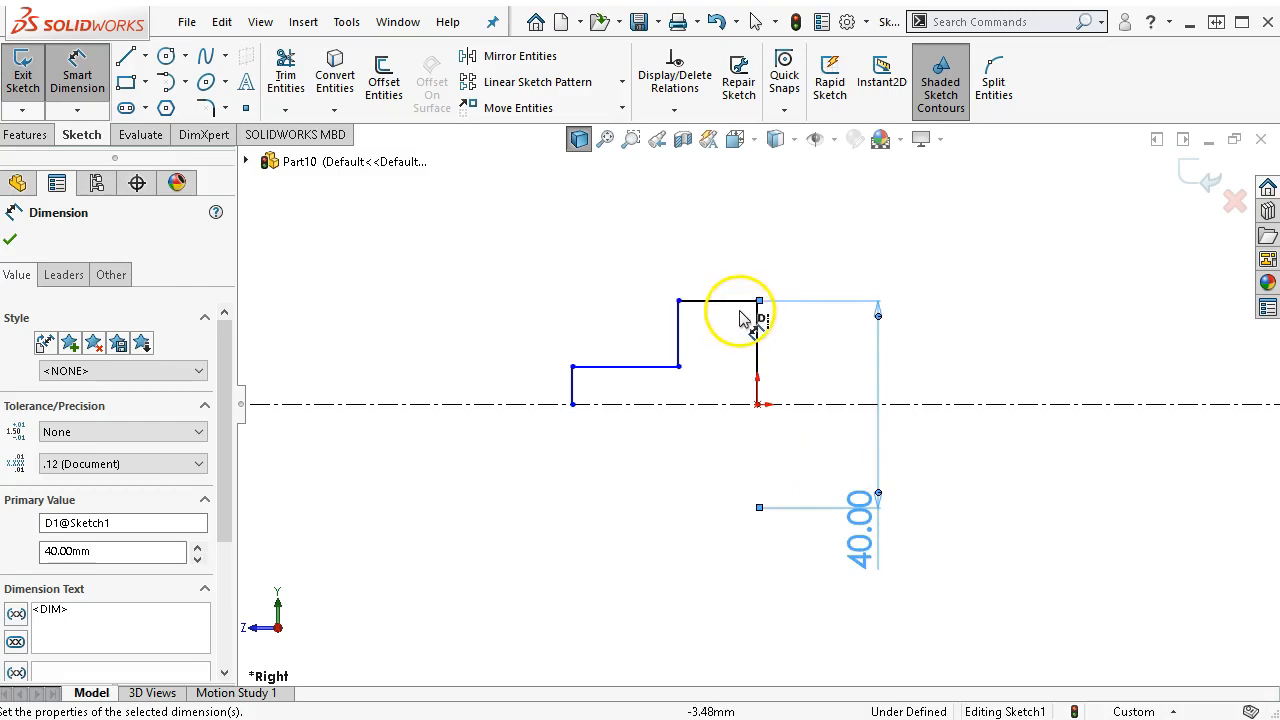
Step: Dimension the half-T outline to 40, 15, 10 and 40 mm so the sketch is fully defined
click(756, 302)
text(1)
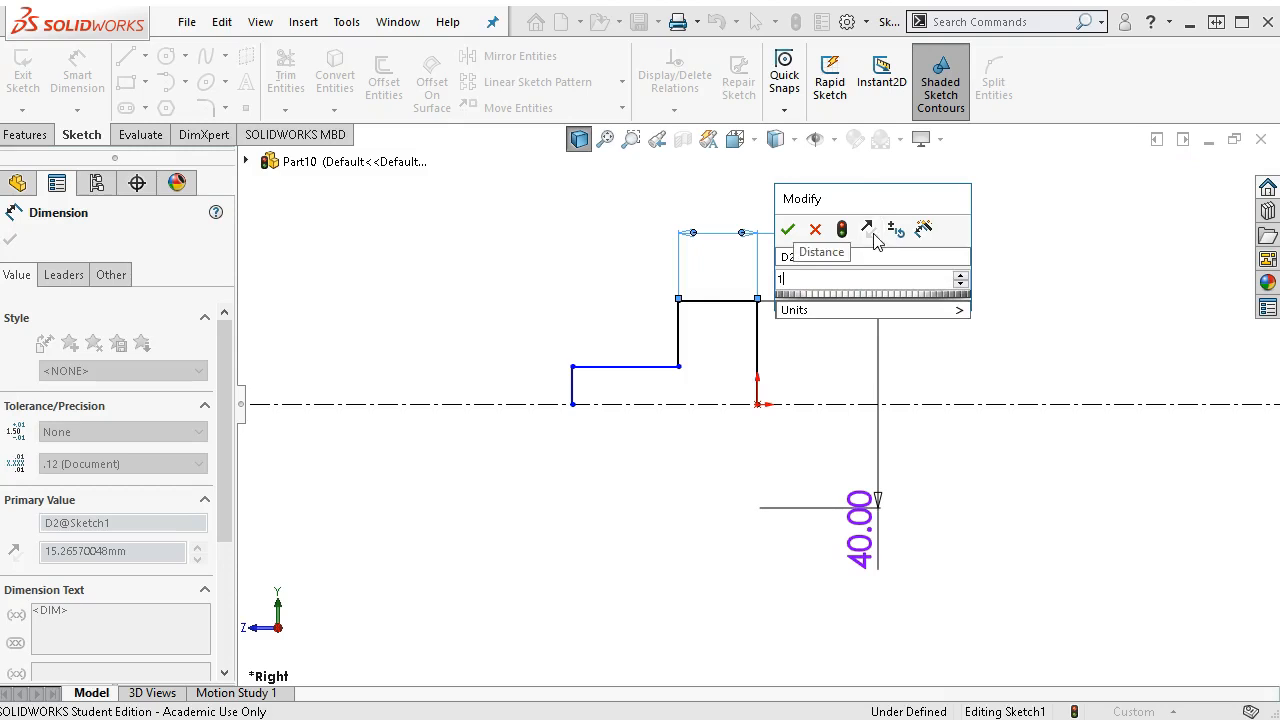
click(787, 228)
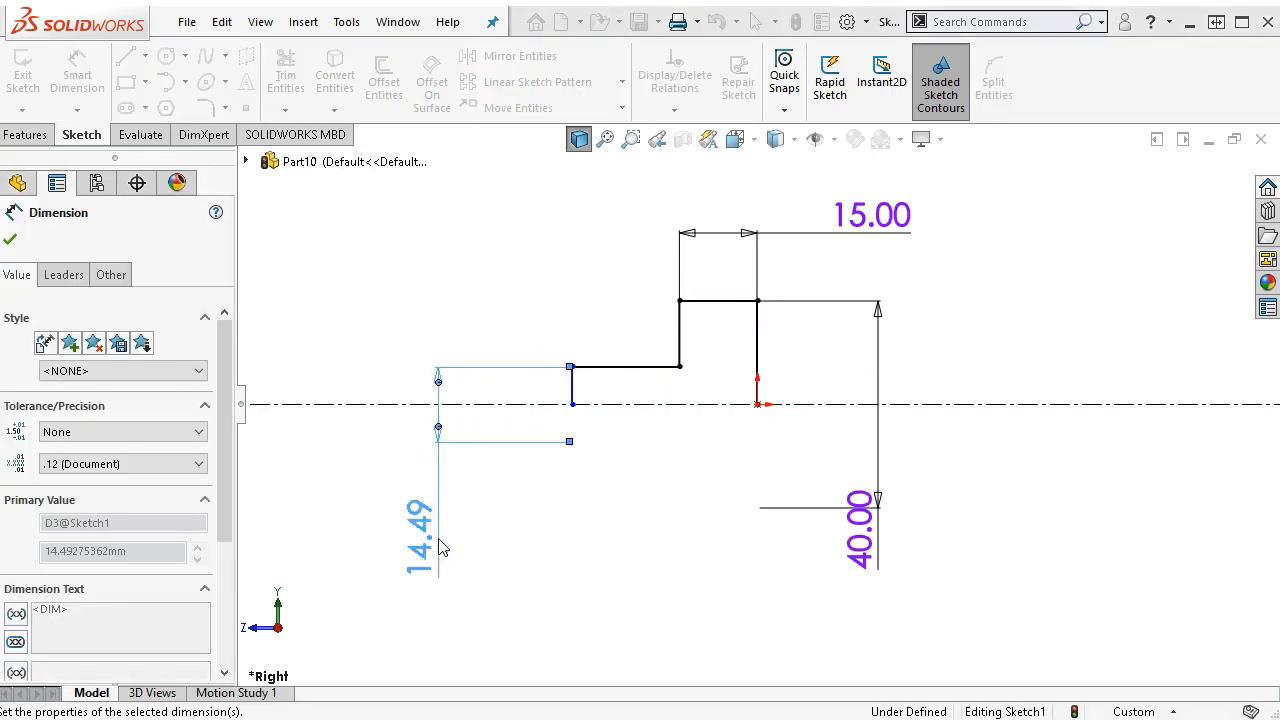
text(10.00mm)
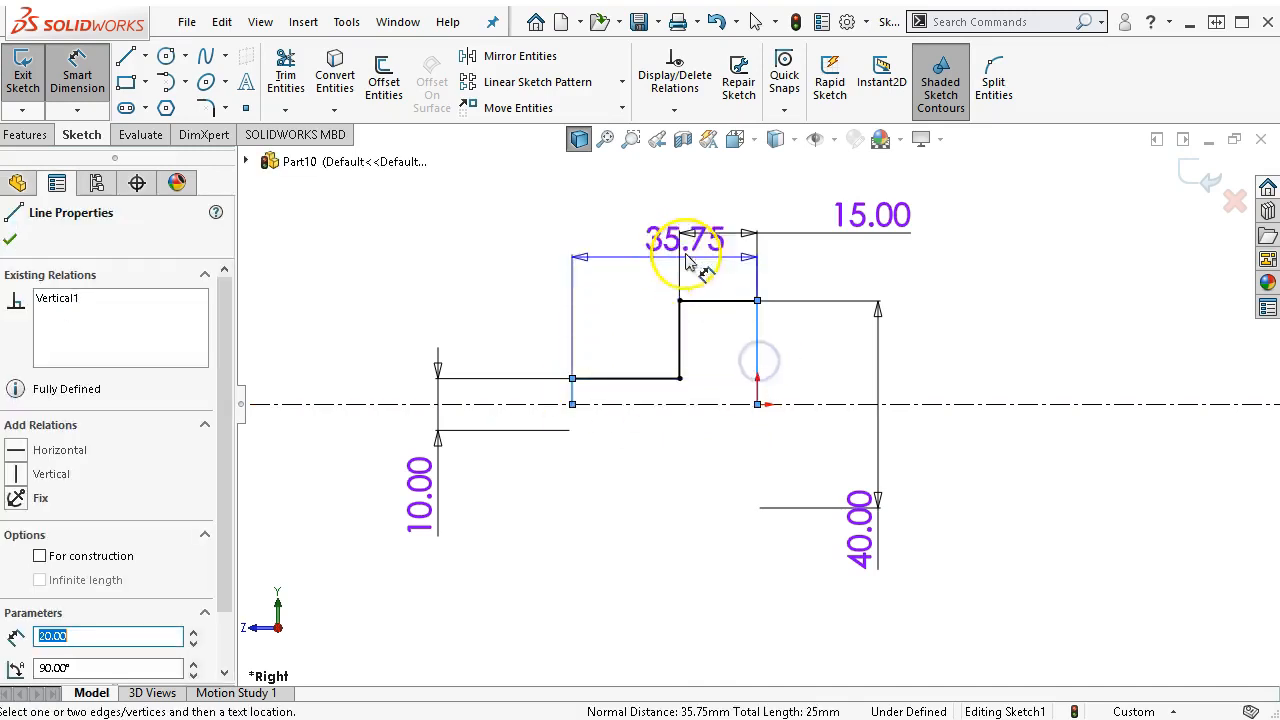
double_click(685, 240)
text(40)
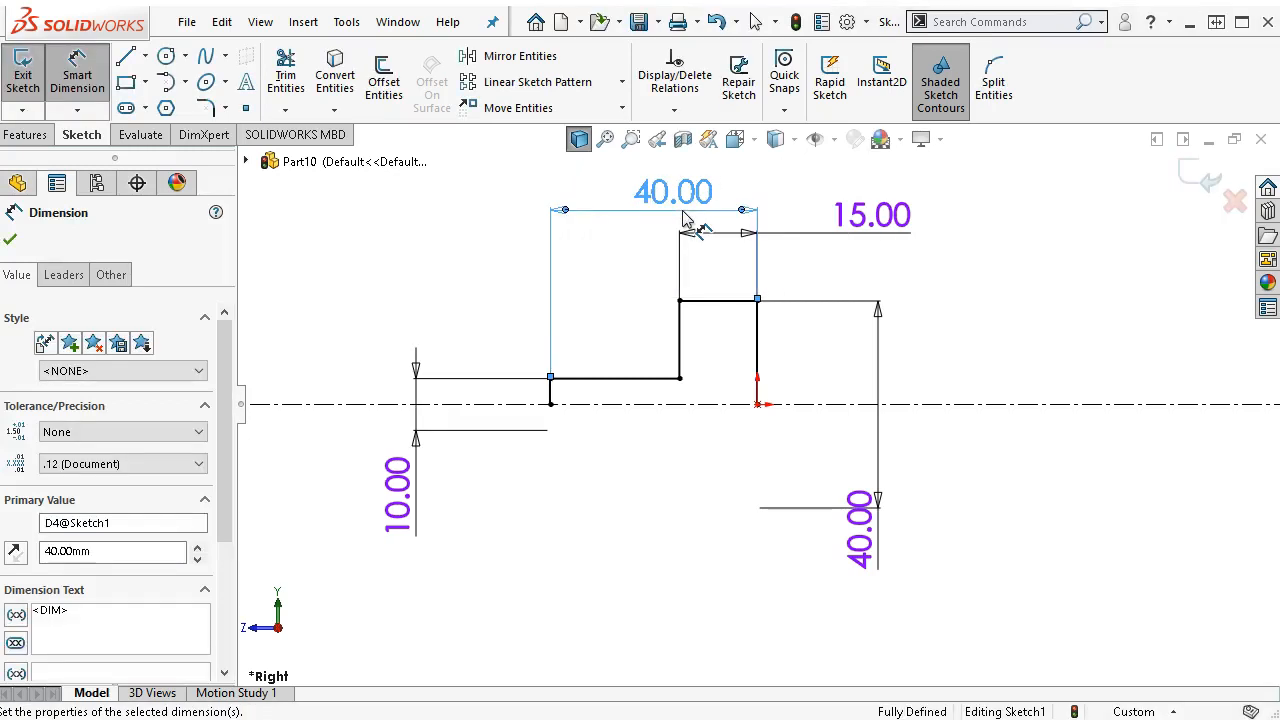
right_click(685, 220)
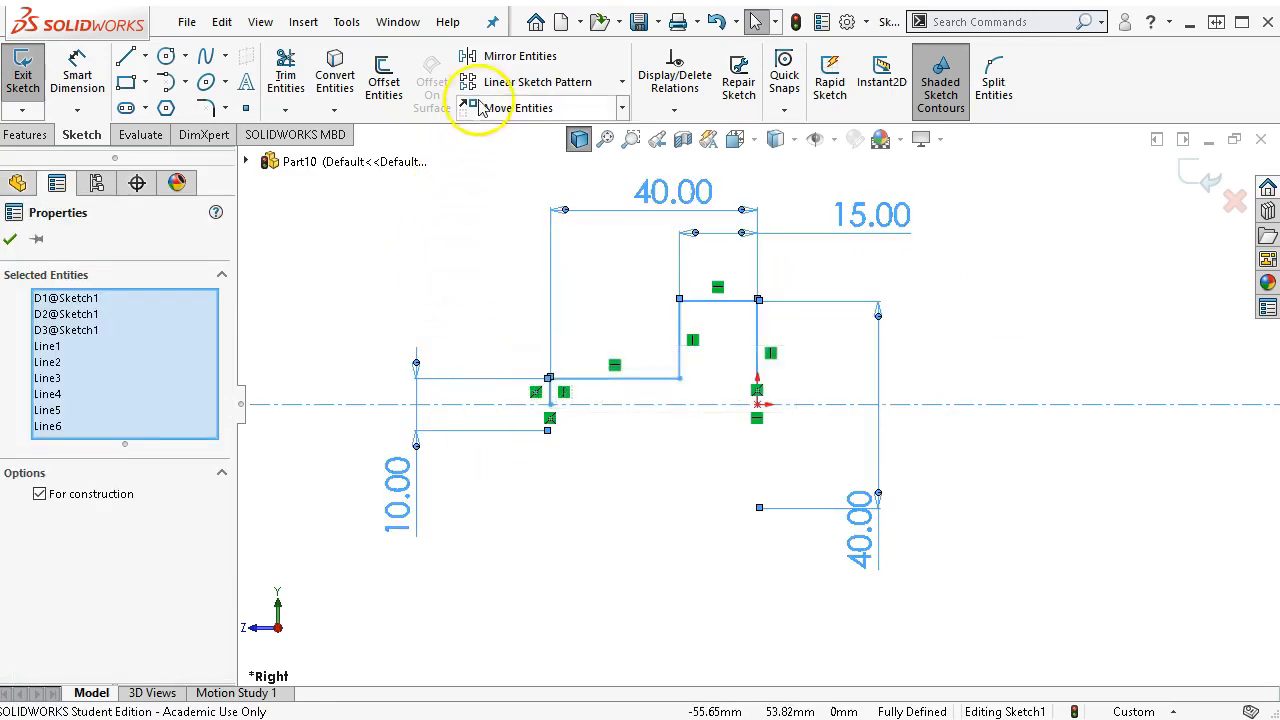
mouse_move(521, 55)
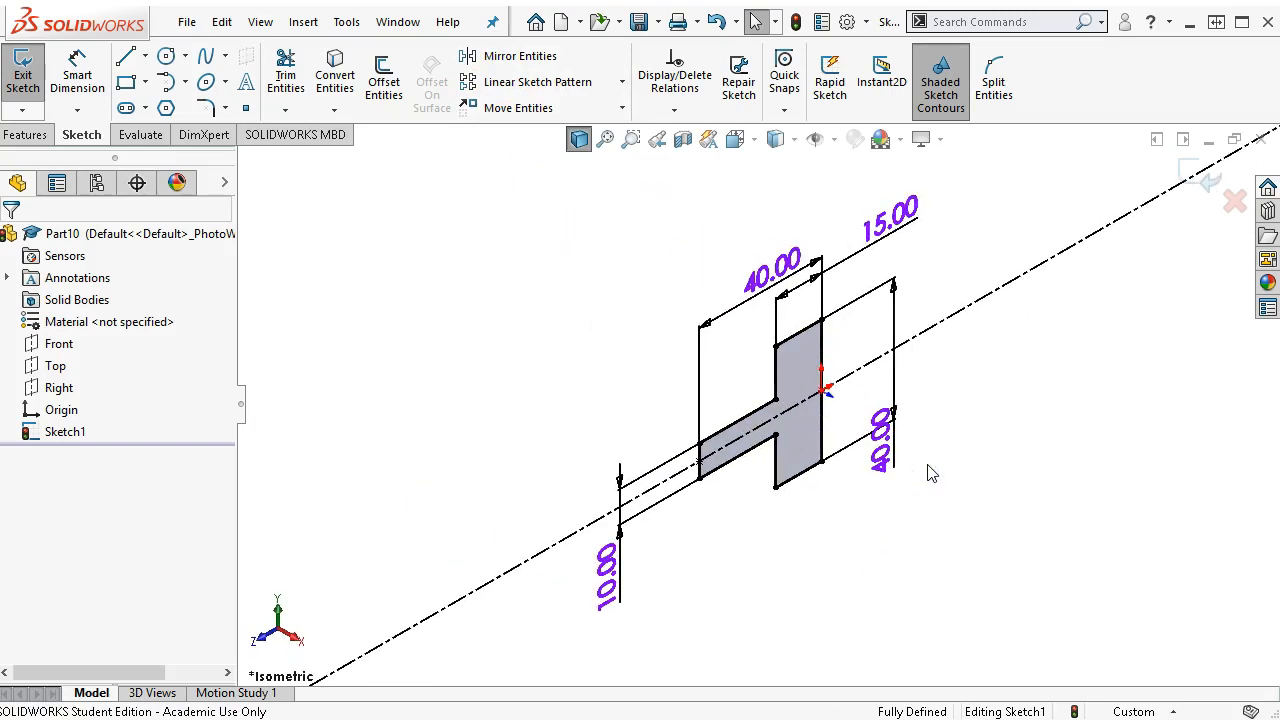
mouse_move(1045, 503)
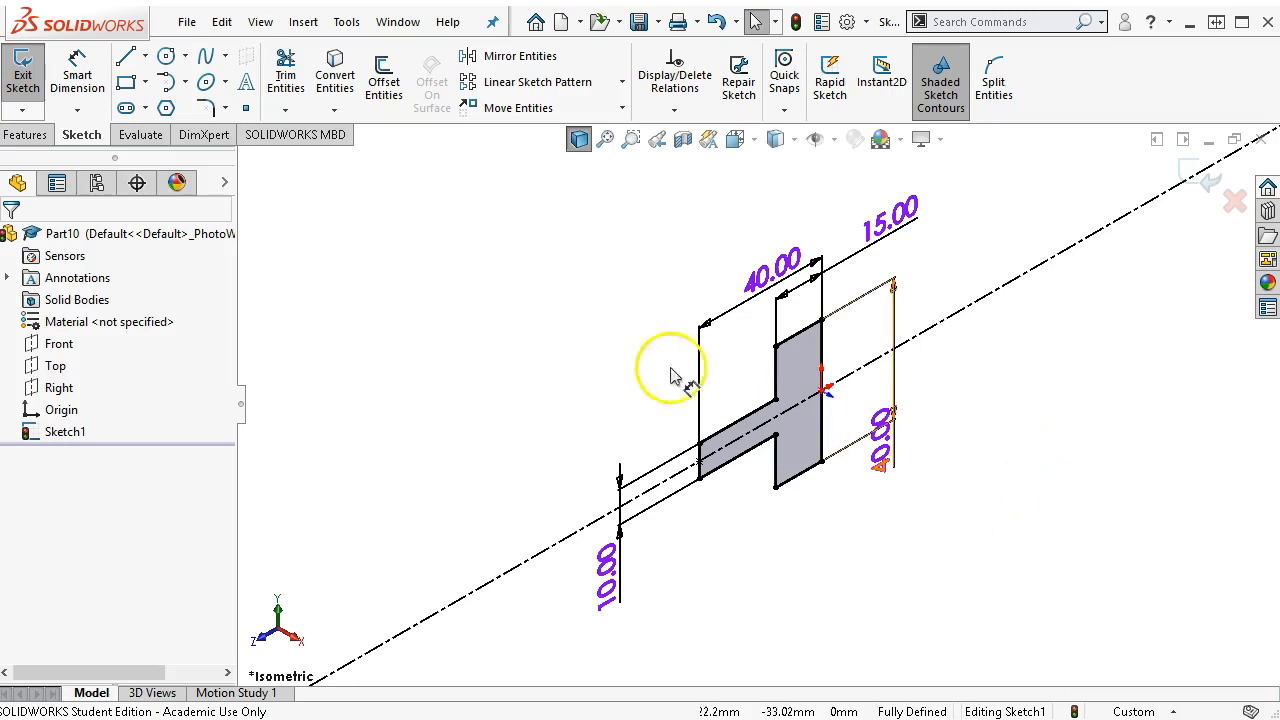
Step: Return to the feature commands with the mirrored, closed T sketch ready
click(26, 134)
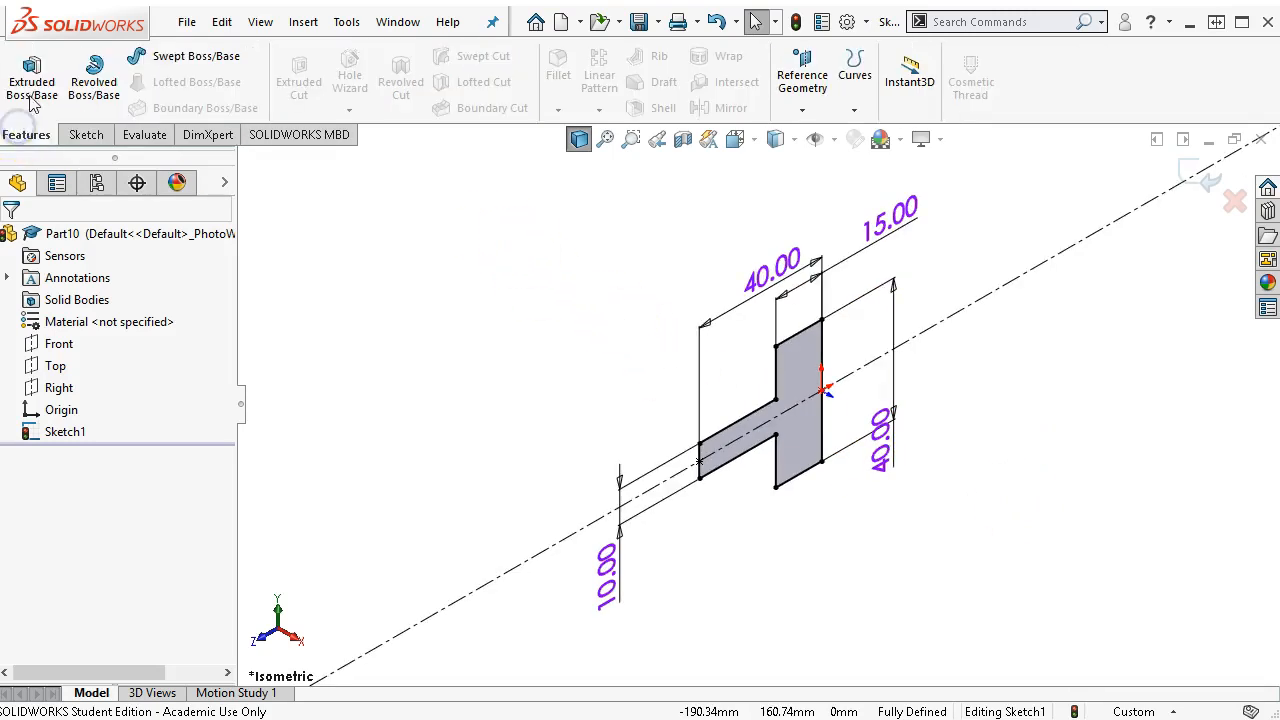
Step: Extrude the T sketch 50 mm with a Mid Plane end condition as Boss-Extrude1
click(31, 75)
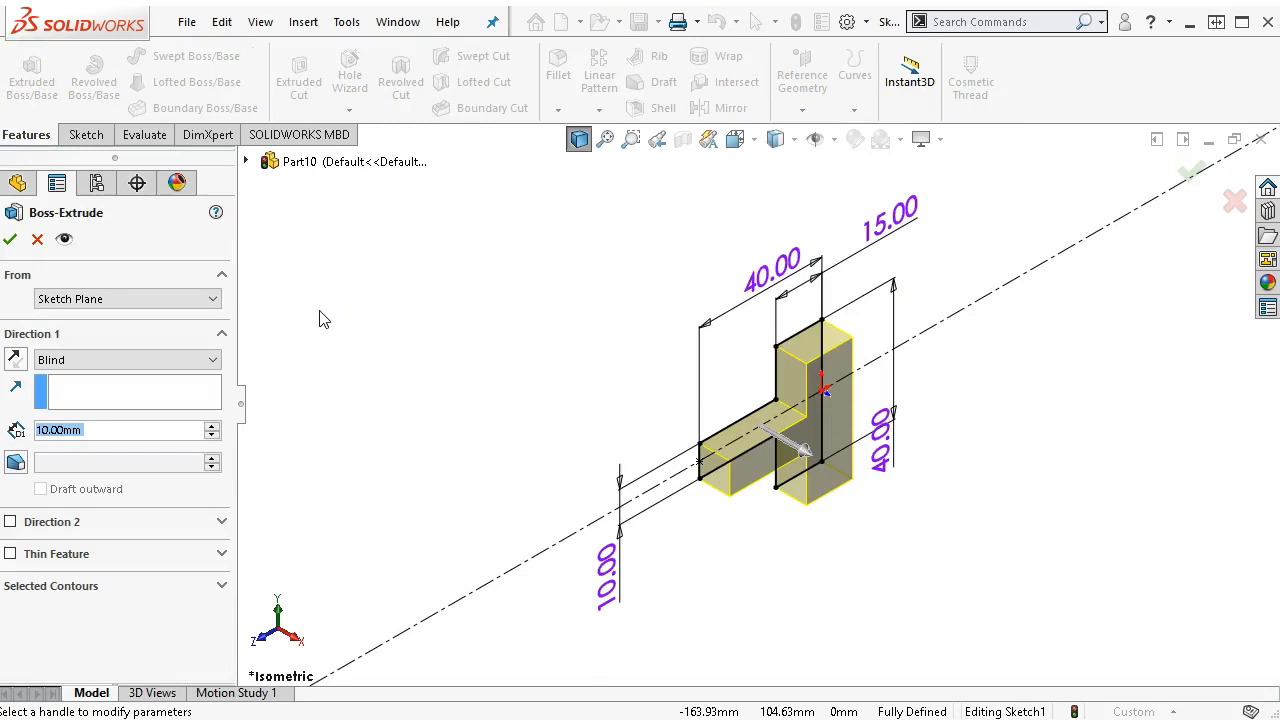
click(127, 359)
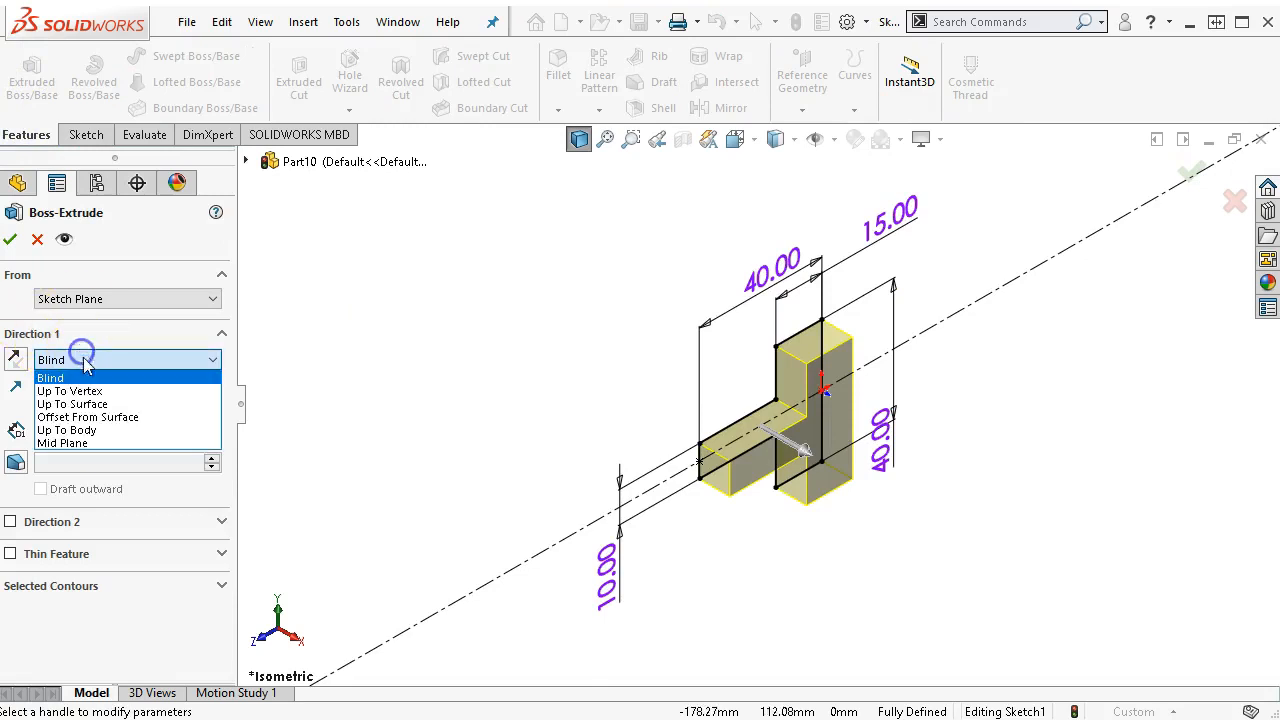
click(62, 443)
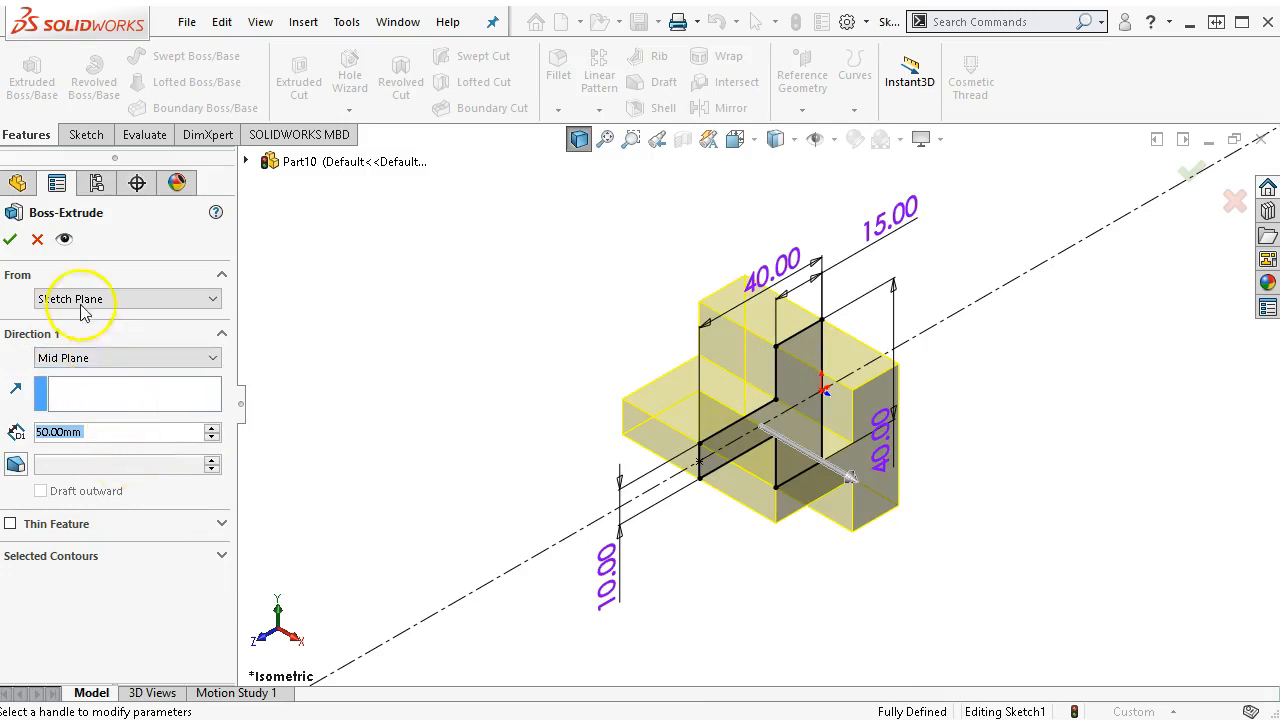
click(10, 238)
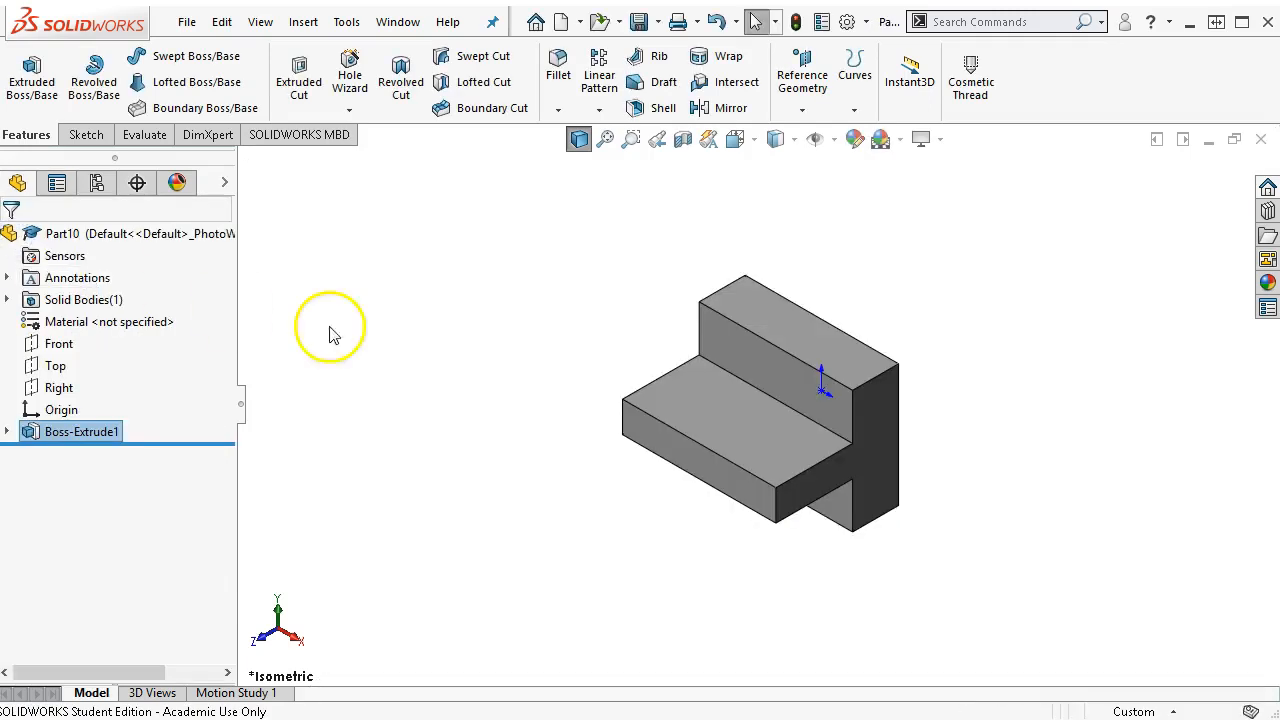
mouse_move(660, 418)
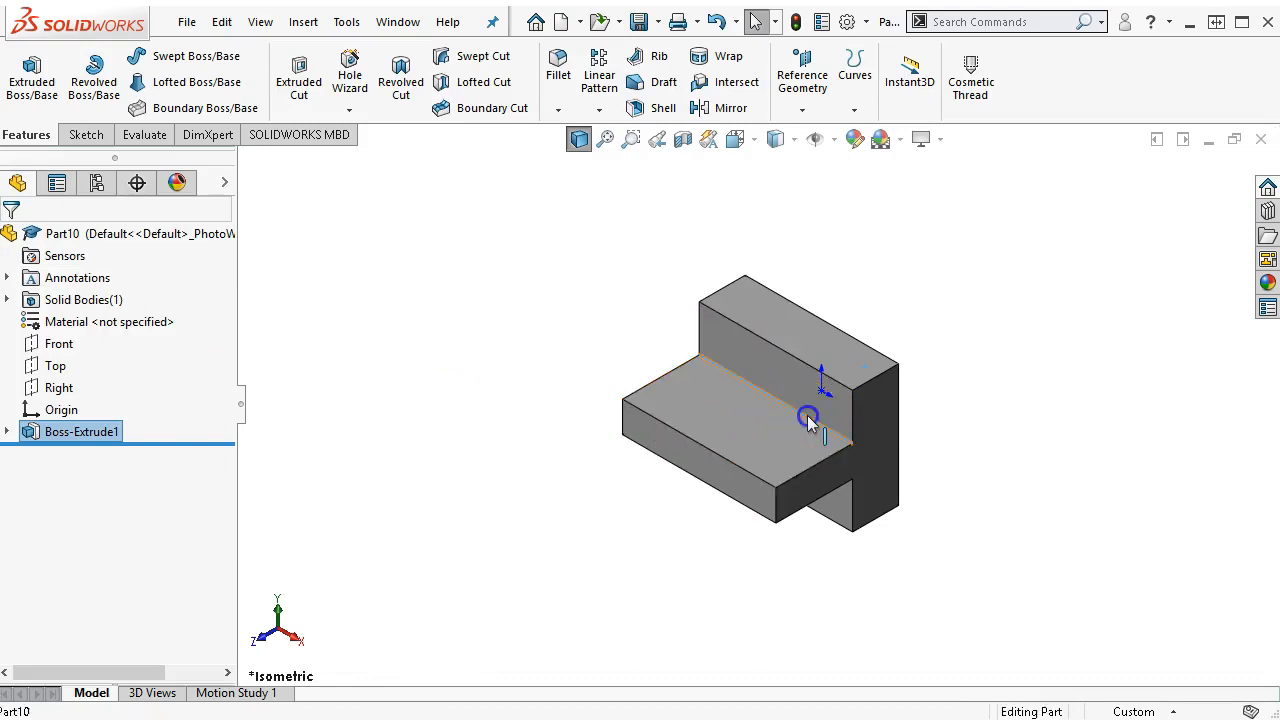
Step: Fillet the two inside ledge-to-upright edges at 13 mm, then pick an outer upright edge
click(82, 431)
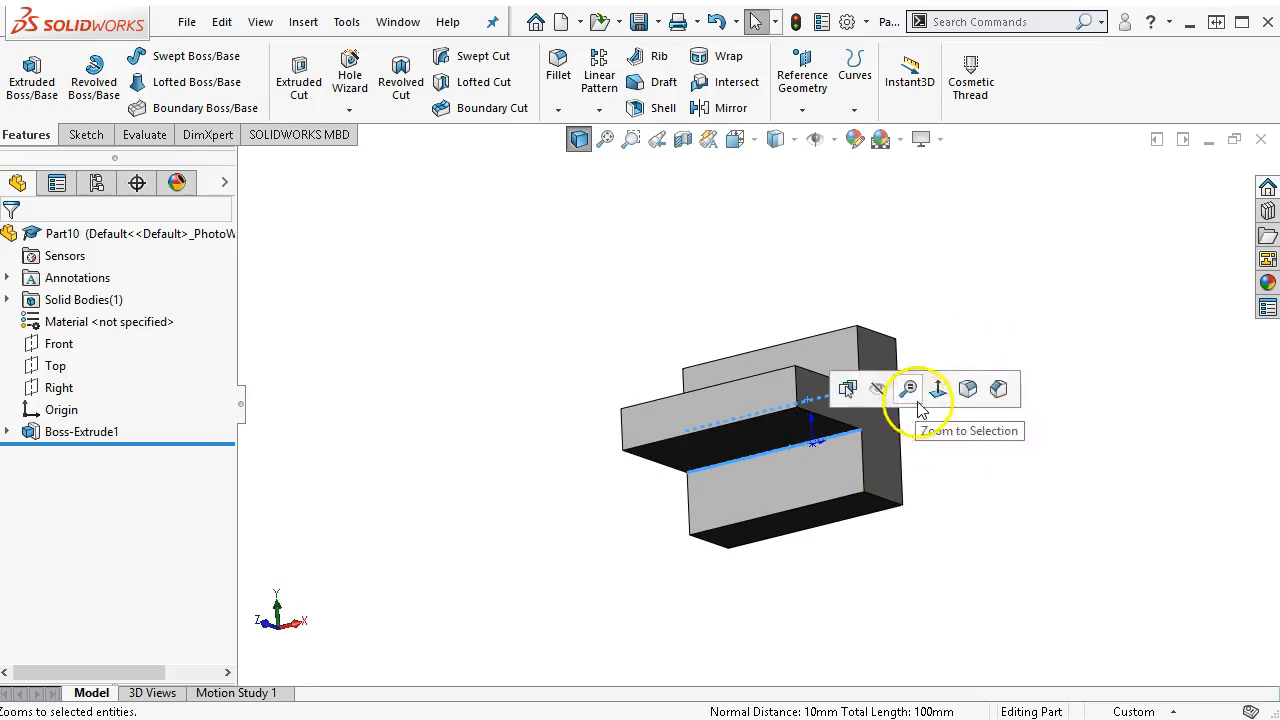
click(558, 62)
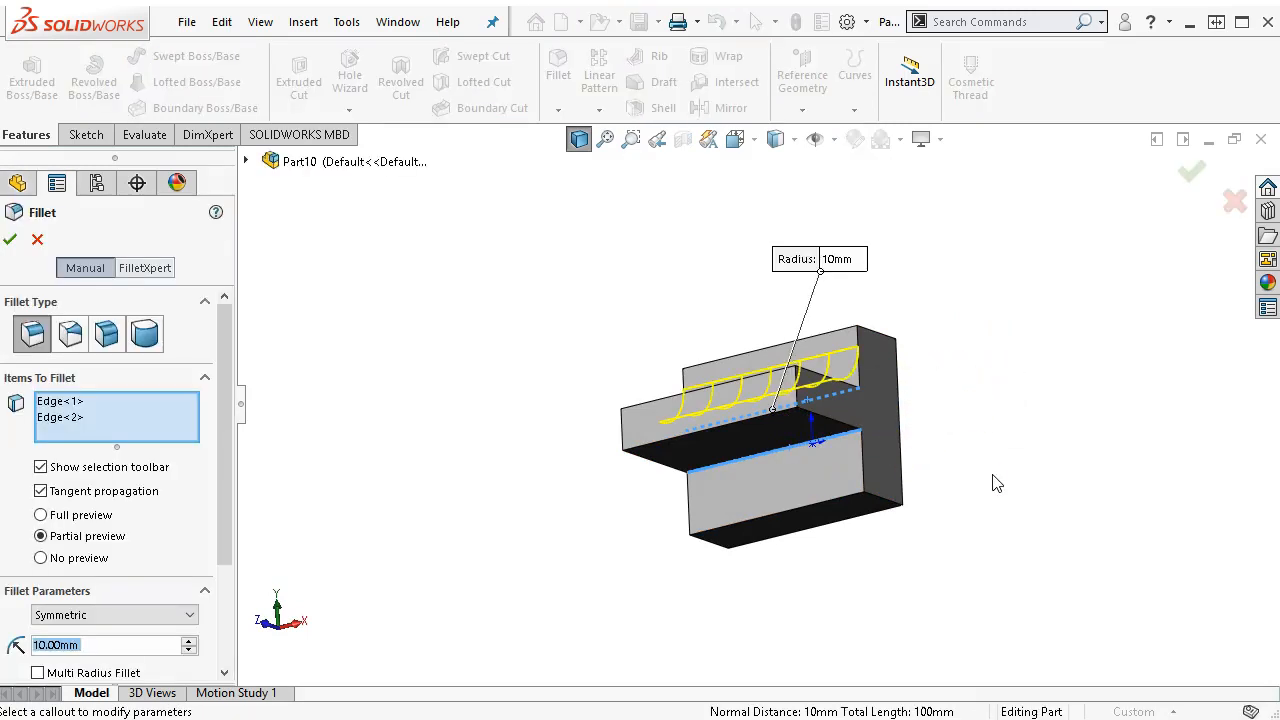
text(13)
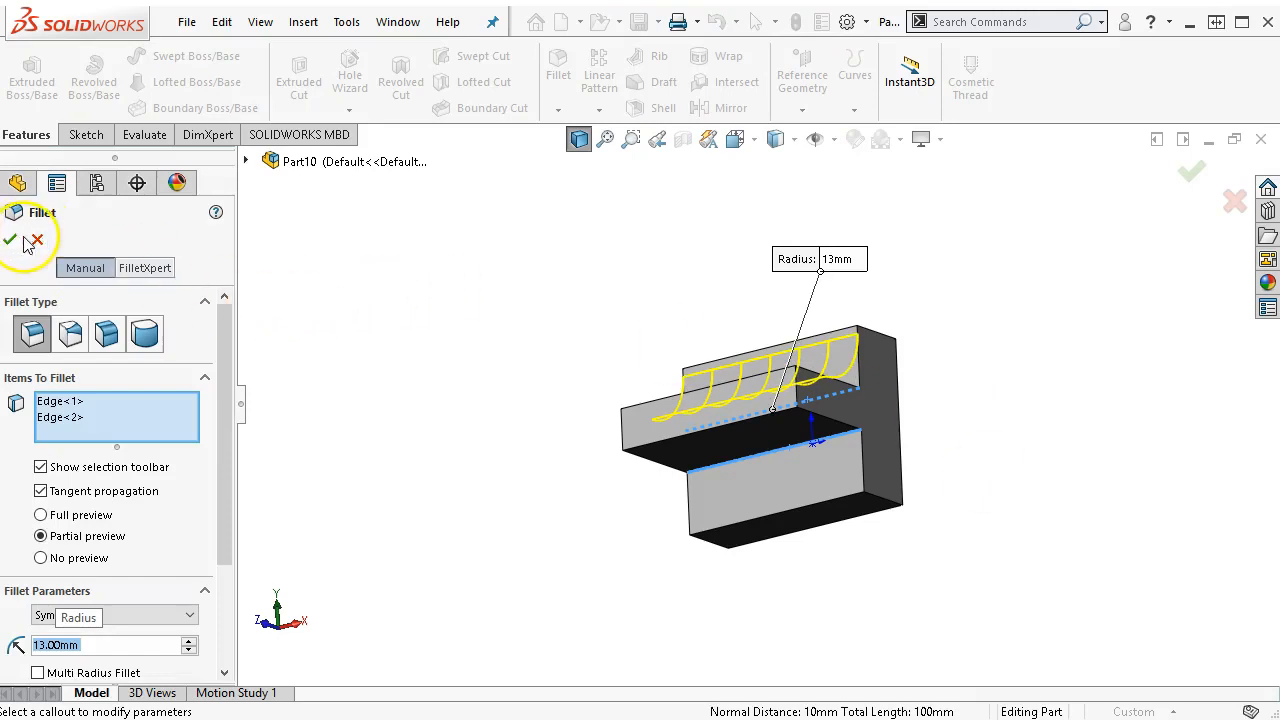
click(11, 240)
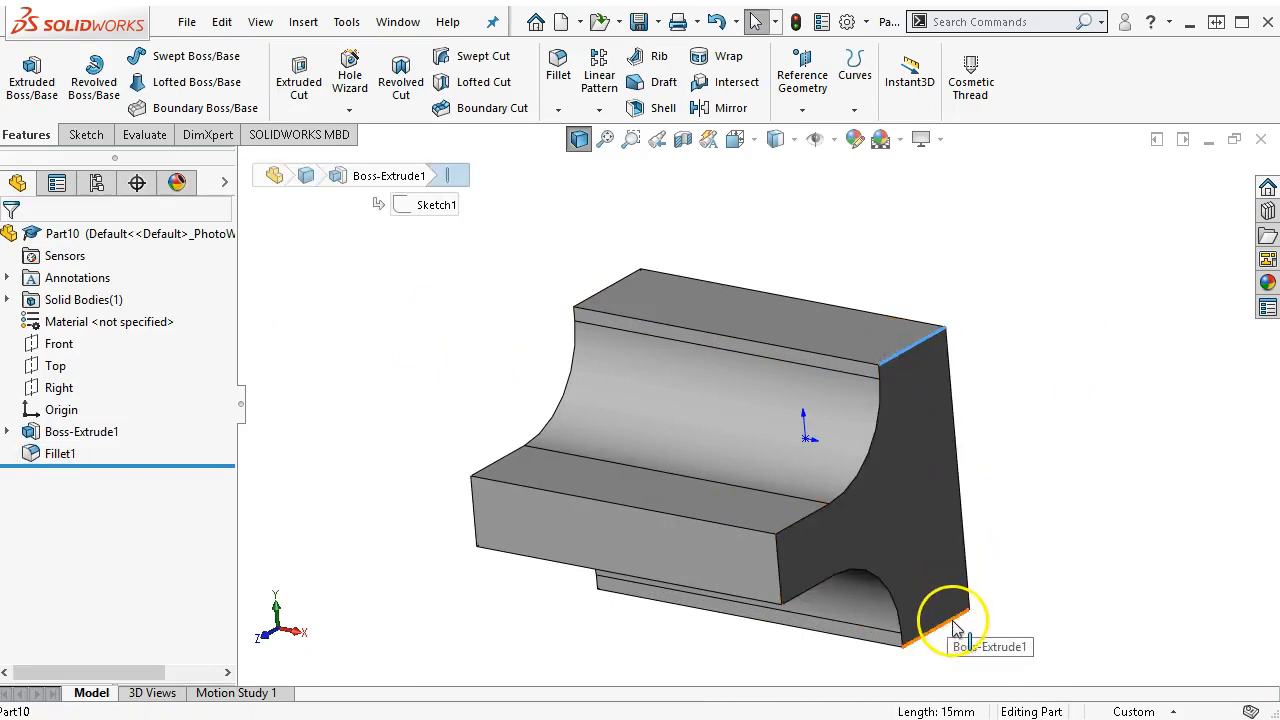
click(920, 625)
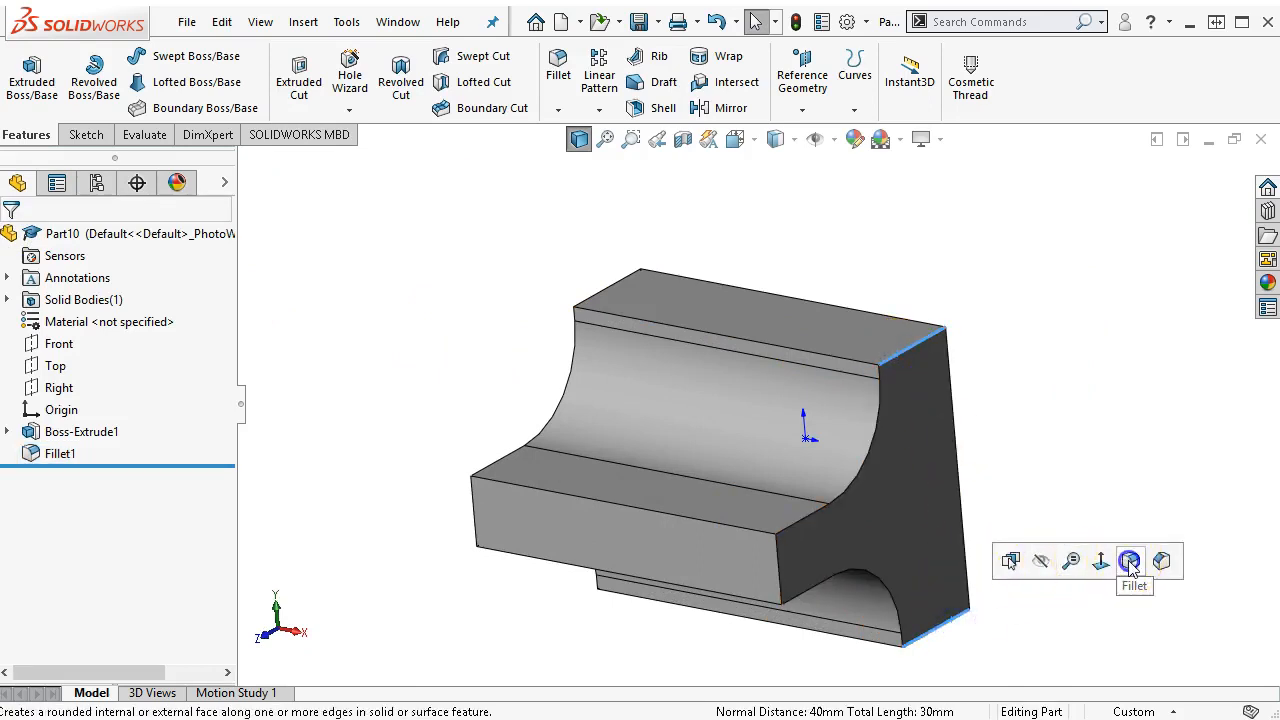
Step: Fillet the four outer upright edges at 13 mm as Fillet2
click(1130, 561)
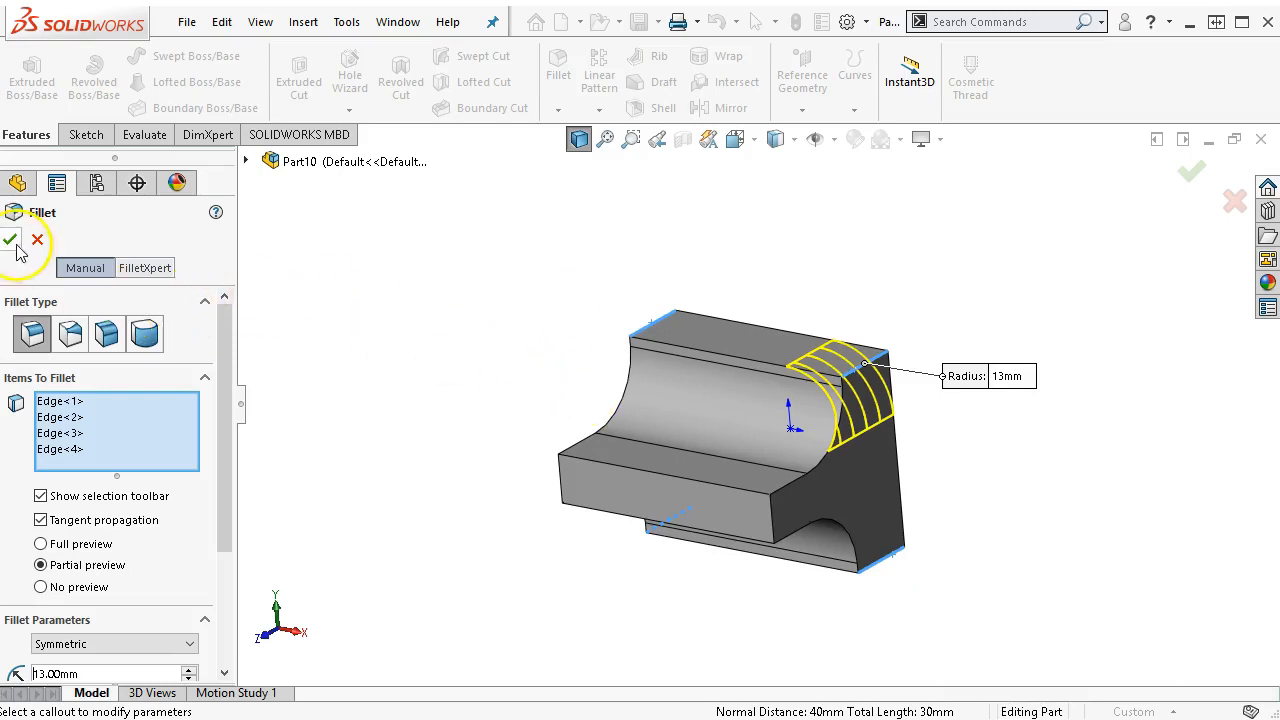
click(10, 239)
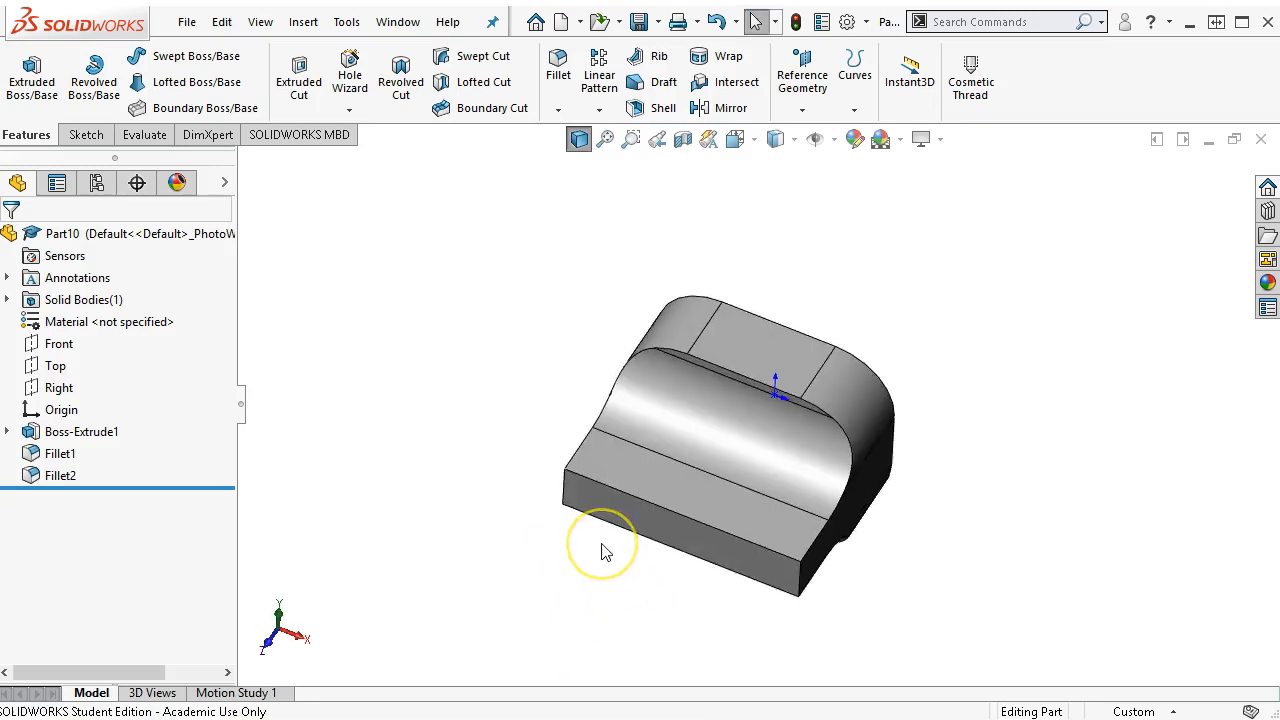
mouse_move(568, 560)
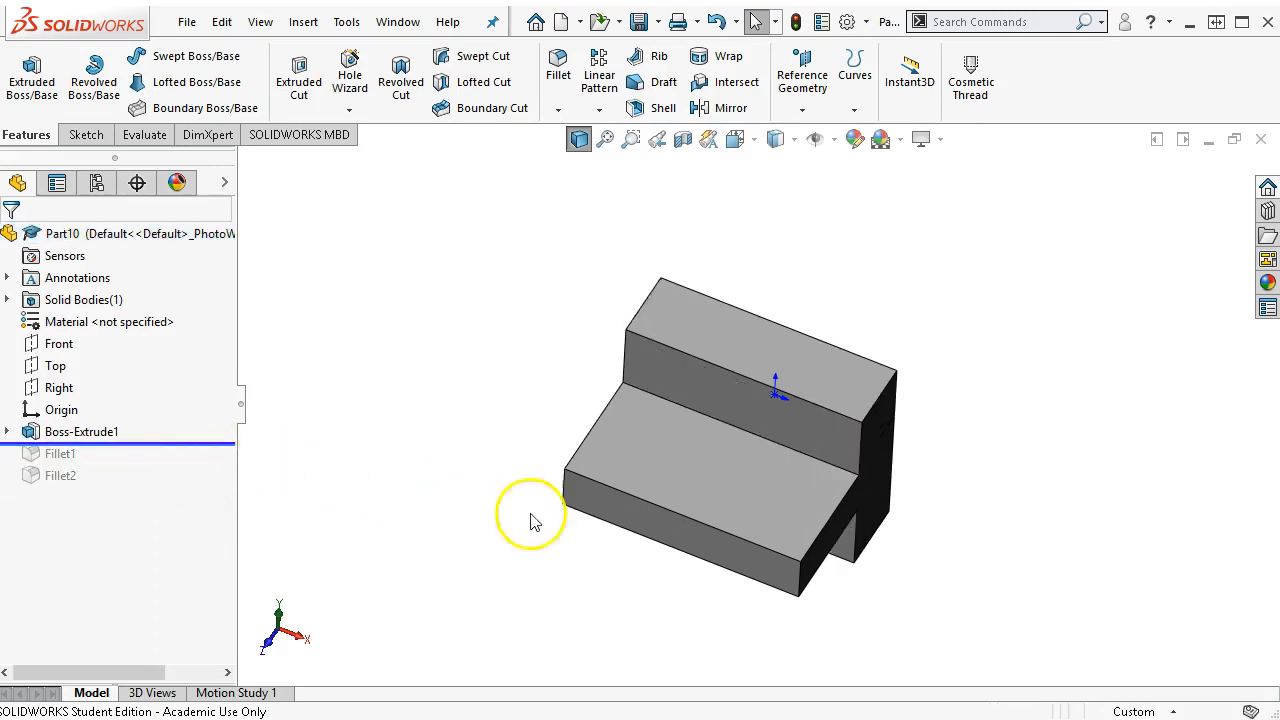
Step: Begin Sketch2 on the ledge's top face with both fillets rolled back
click(700, 450)
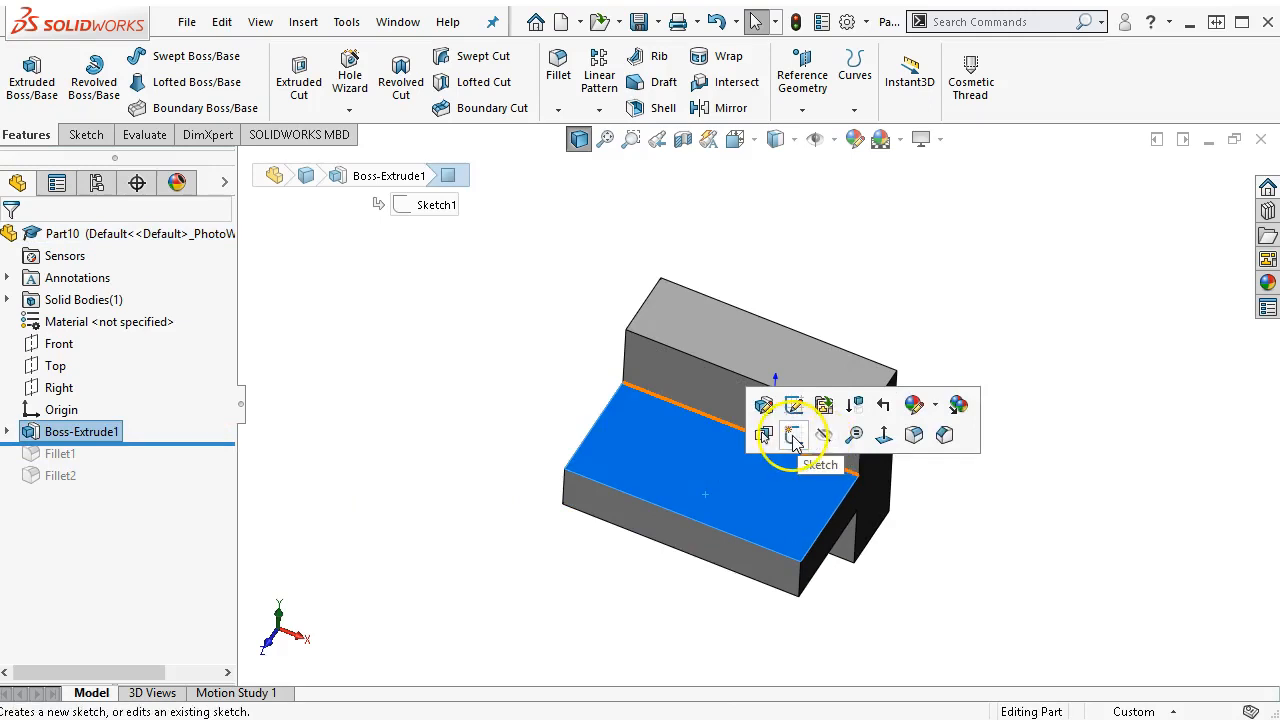
click(794, 434)
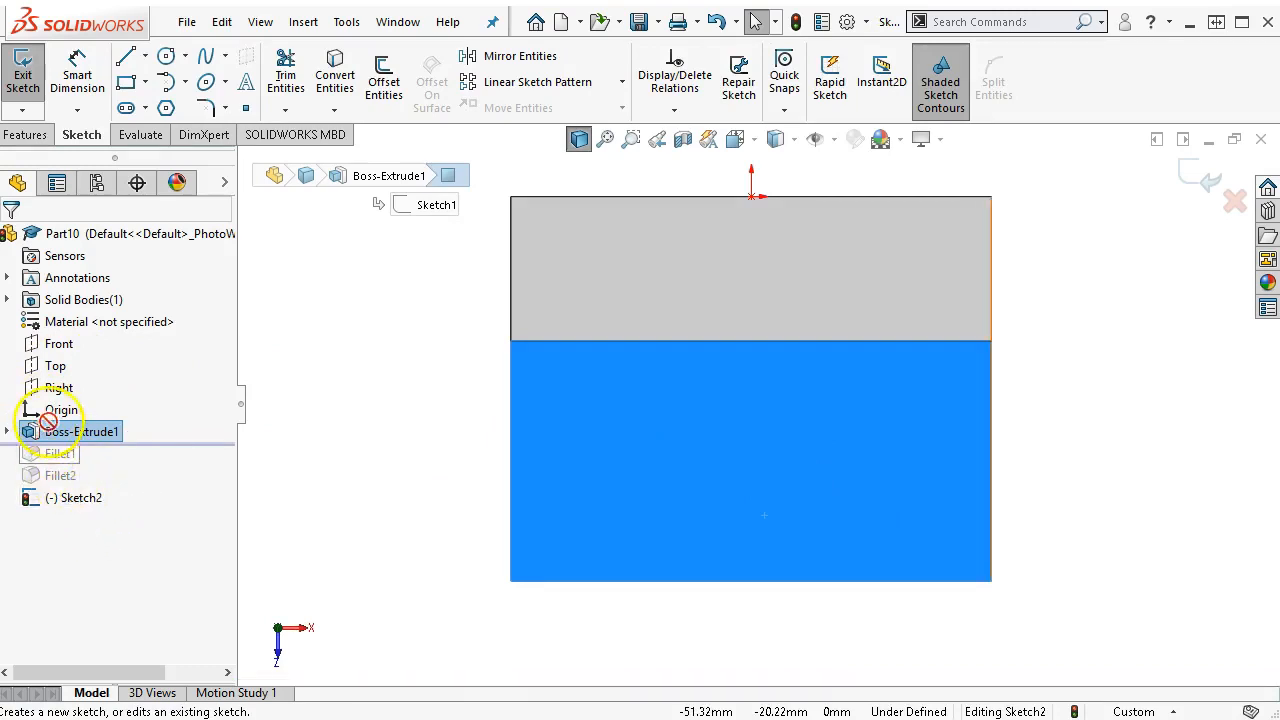
Step: Draw a 16 mm circle centred on the ledge's front edge for the through-hole cut
click(83, 431)
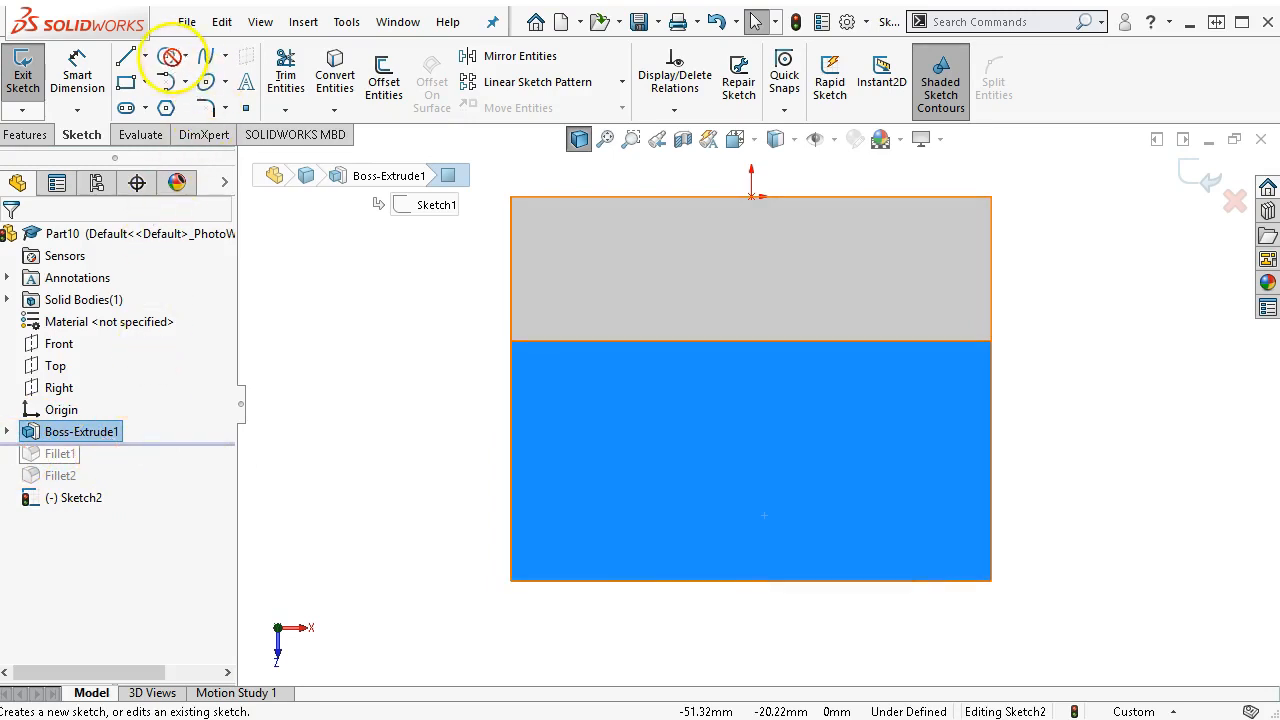
click(171, 57)
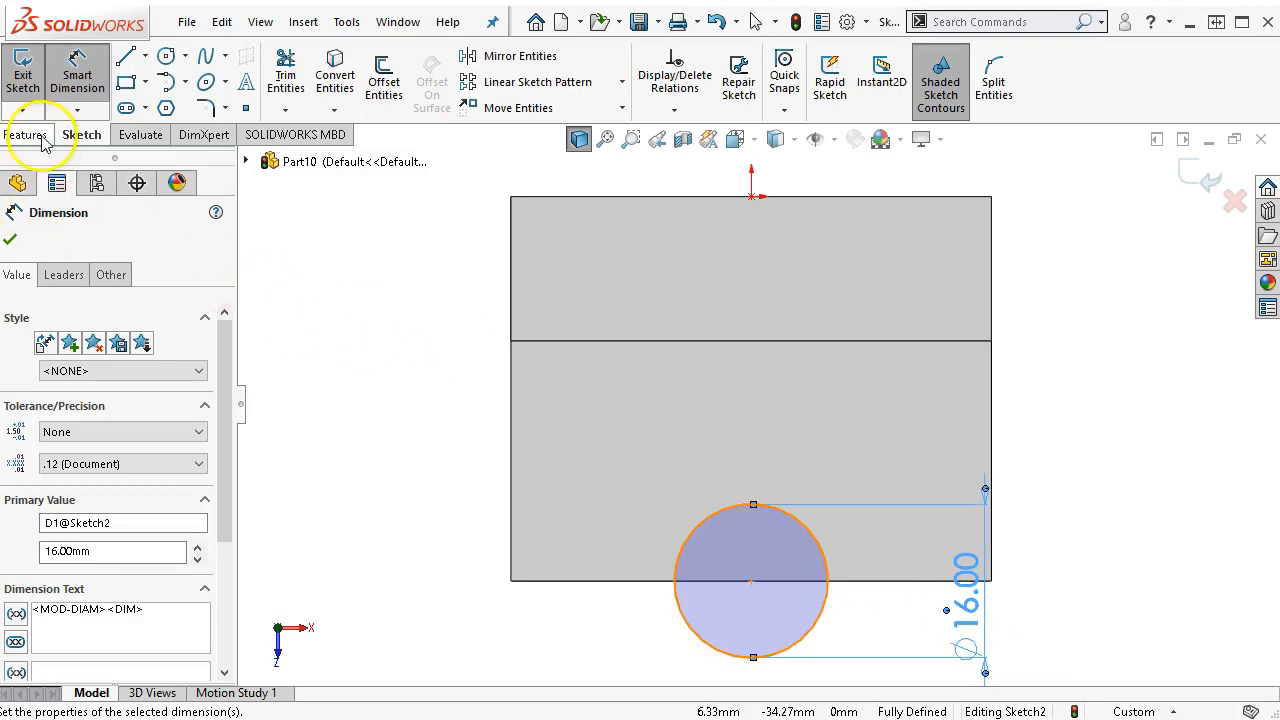
click(26, 134)
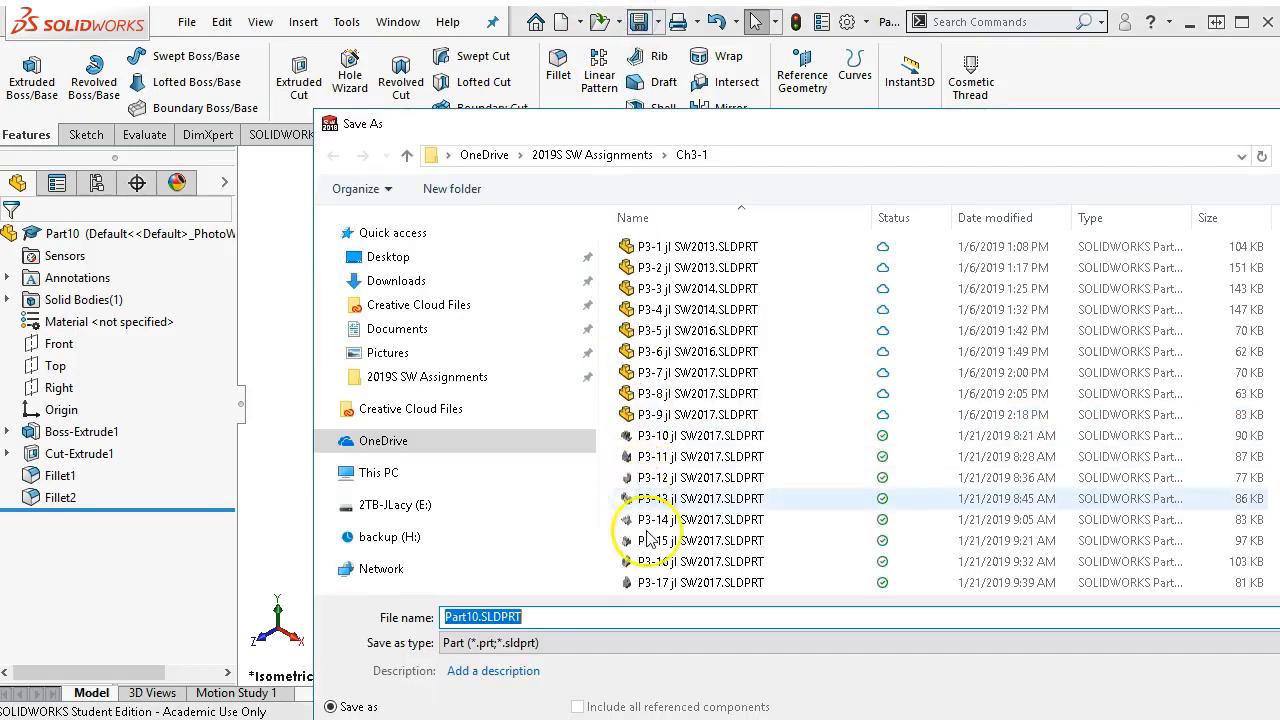
Step: In the Ch3-1 folder, adopt the last existing SLDPRT file's name for the save
click(700, 582)
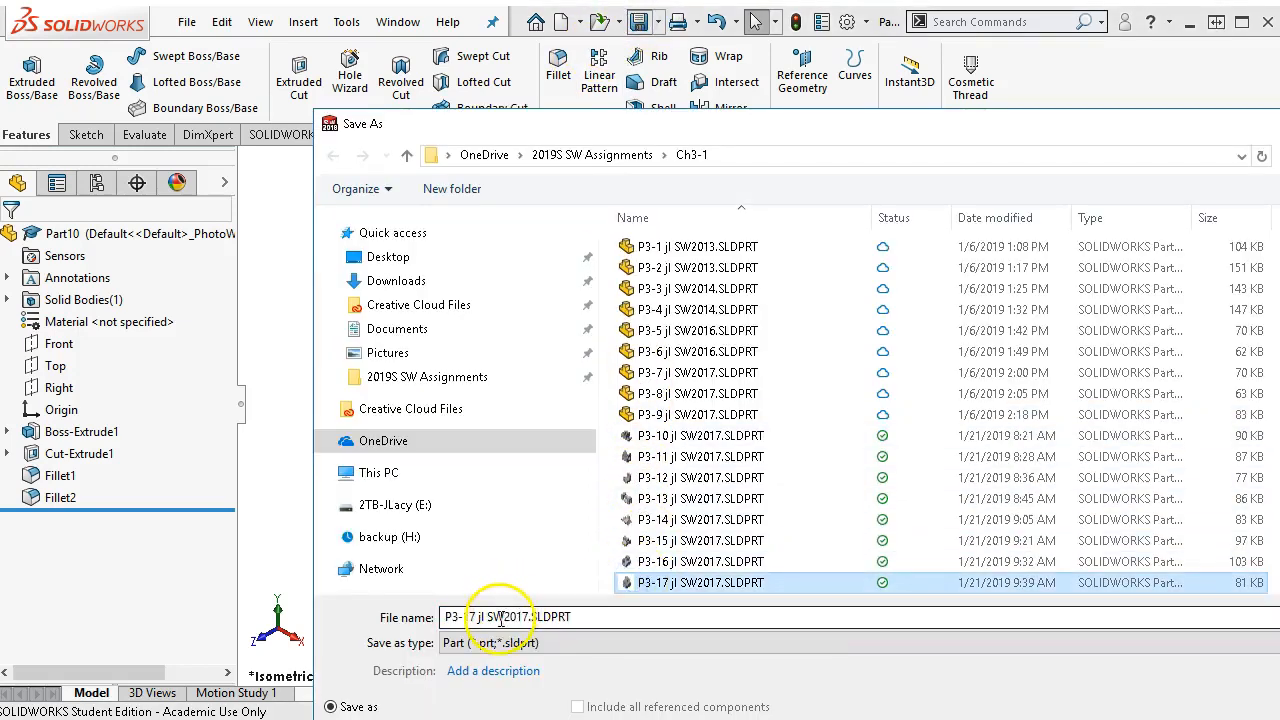